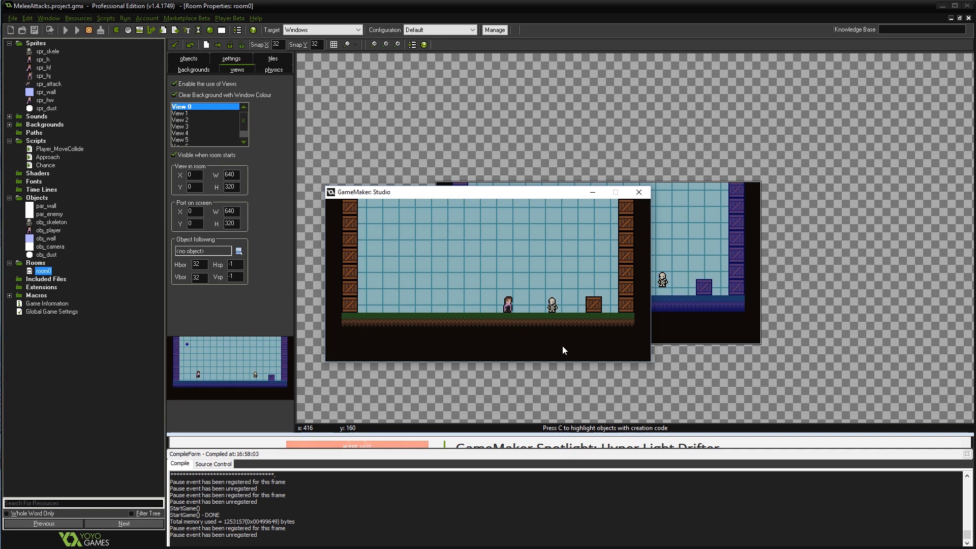
mouse_move(562, 354)
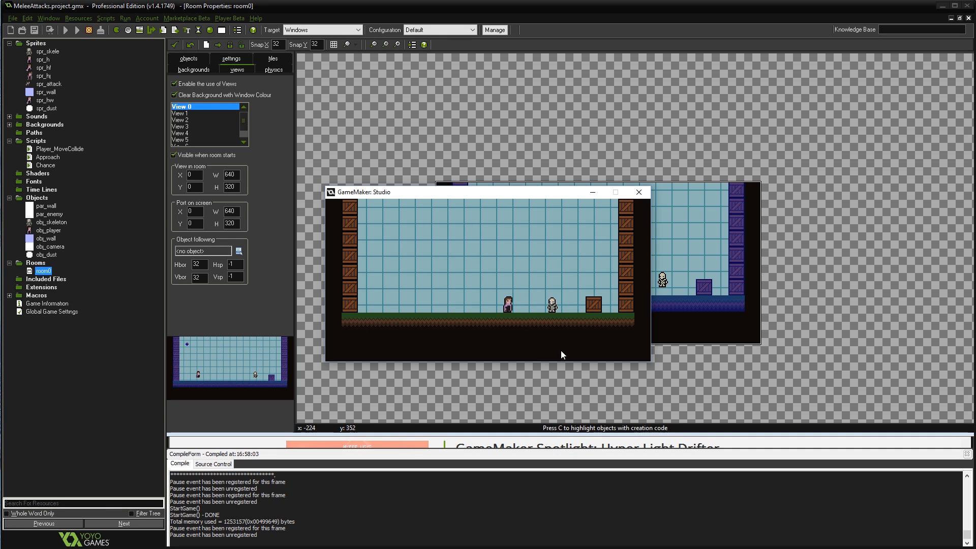
mouse_move(472, 314)
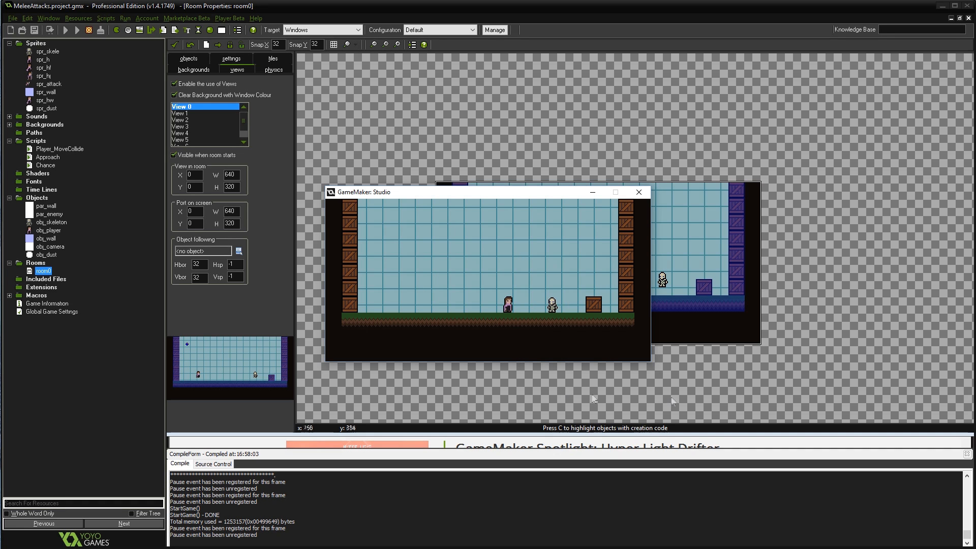
mouse_move(581, 337)
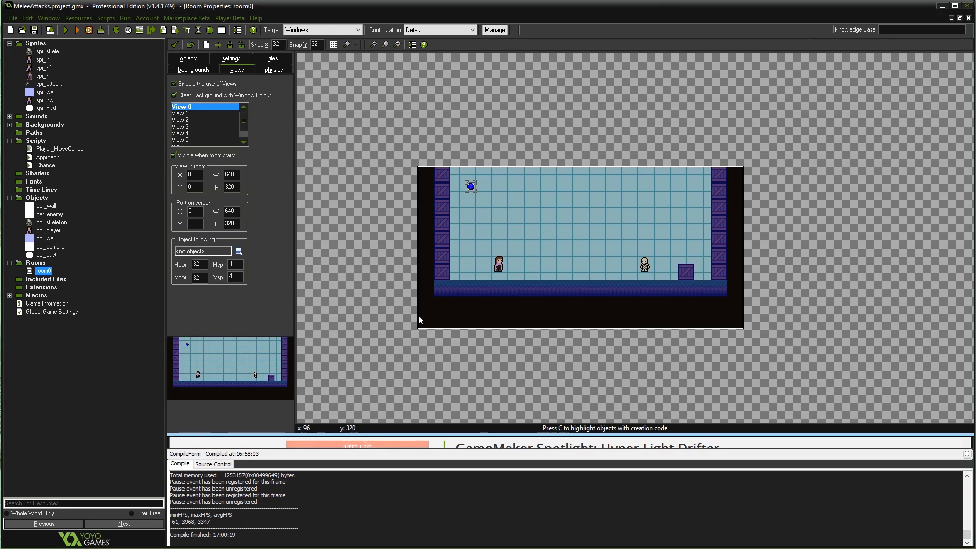
mouse_move(536, 334)
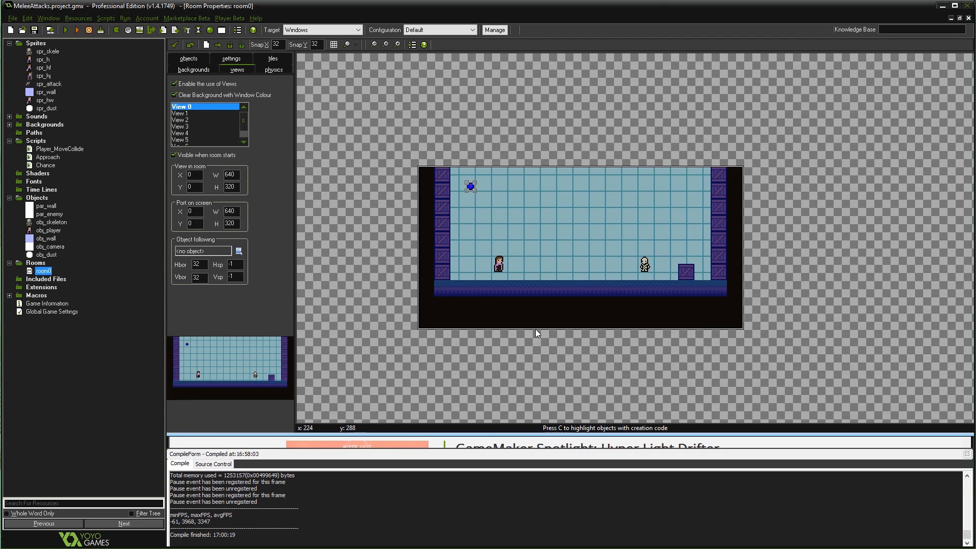
mouse_move(283, 215)
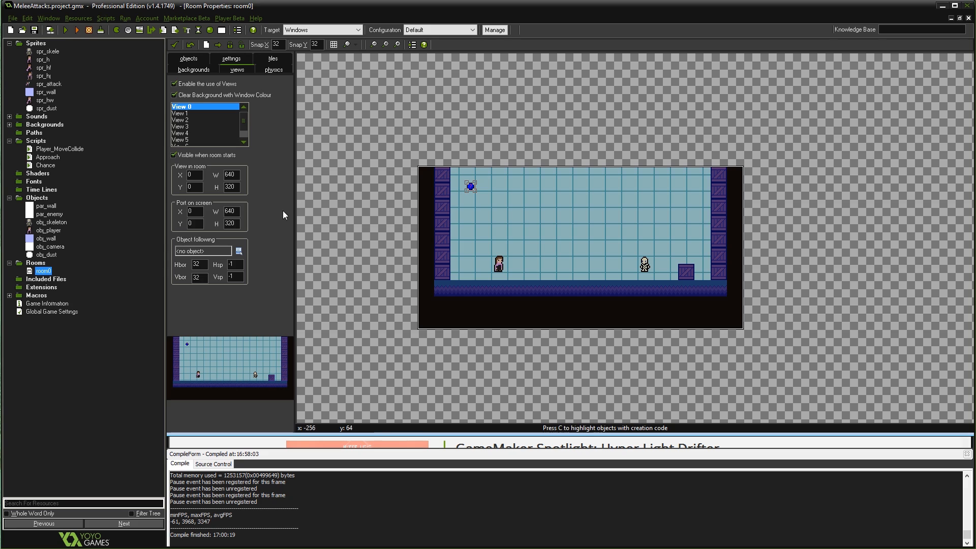
mouse_move(405, 231)
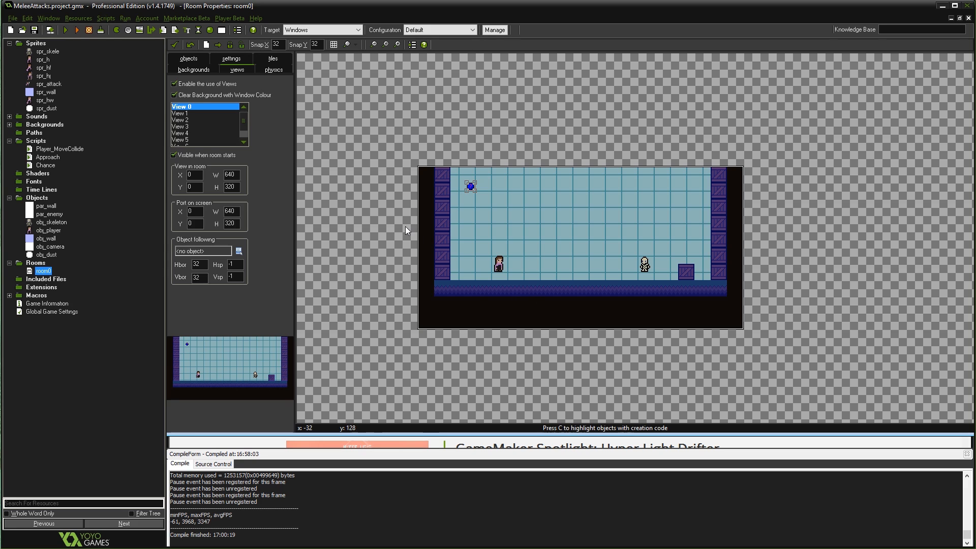
Step: Open spr_attack's frames, enable Show Preview and flip between the first and last slash frames
double_click(49, 84)
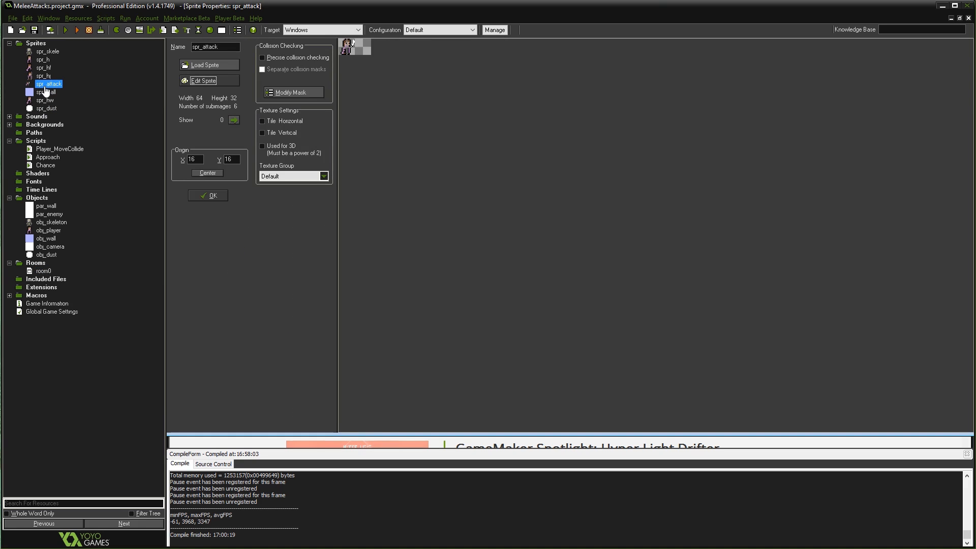
click(204, 80)
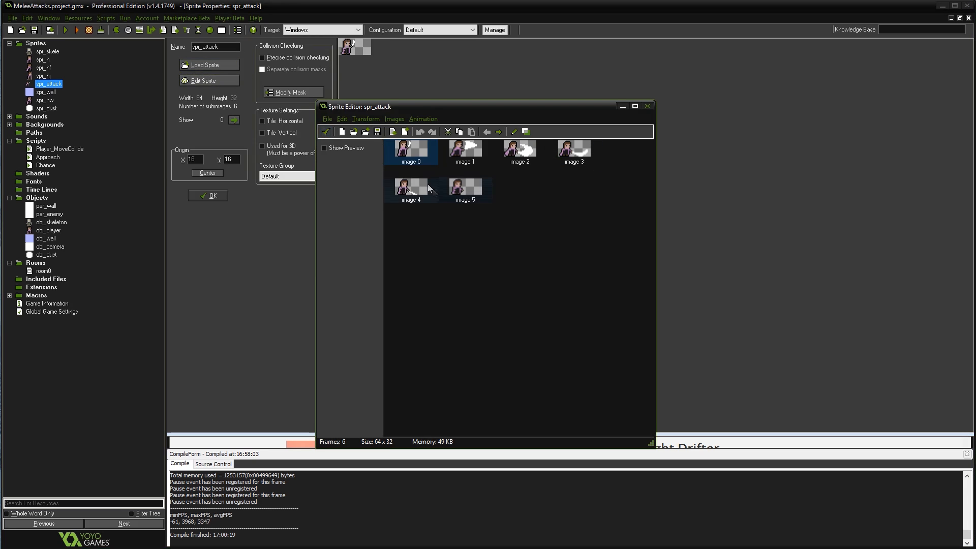
click(323, 148)
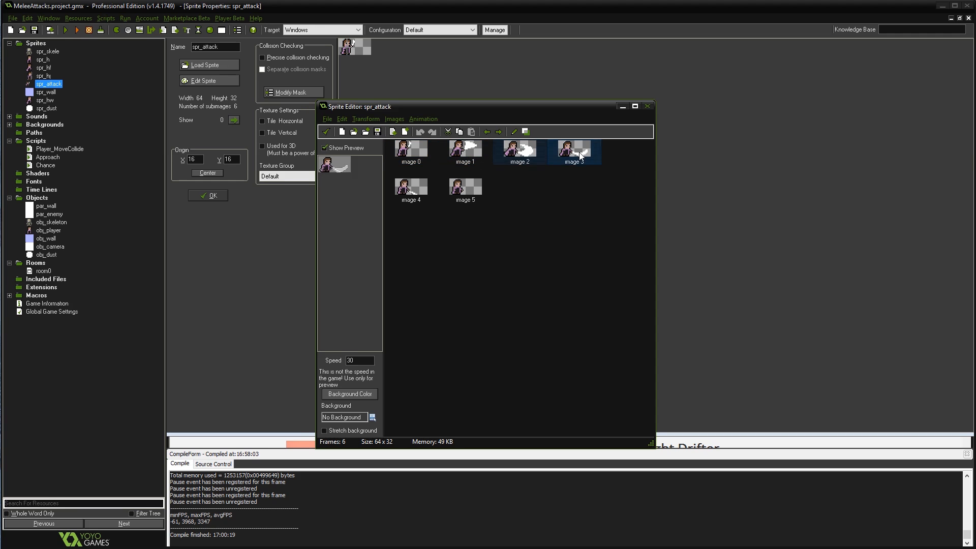
click(573, 147)
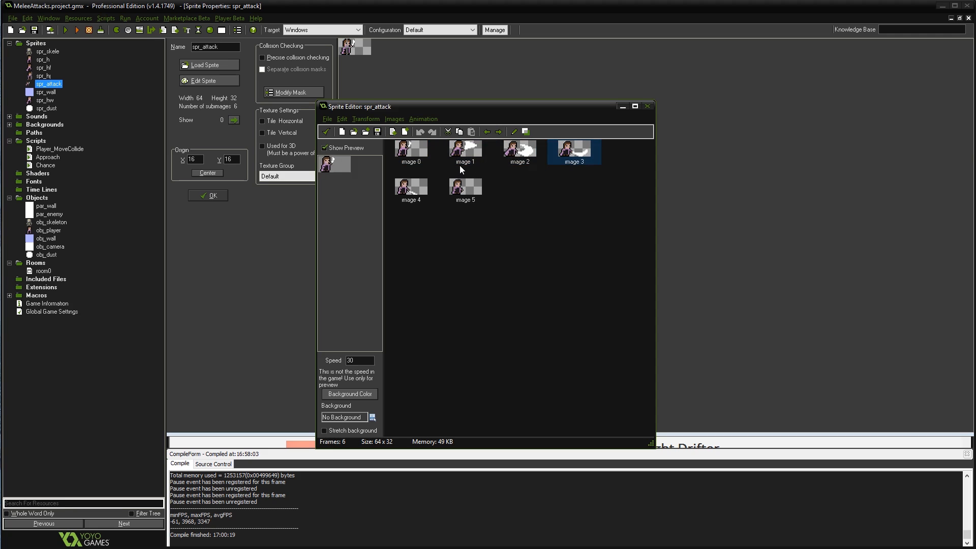
click(464, 149)
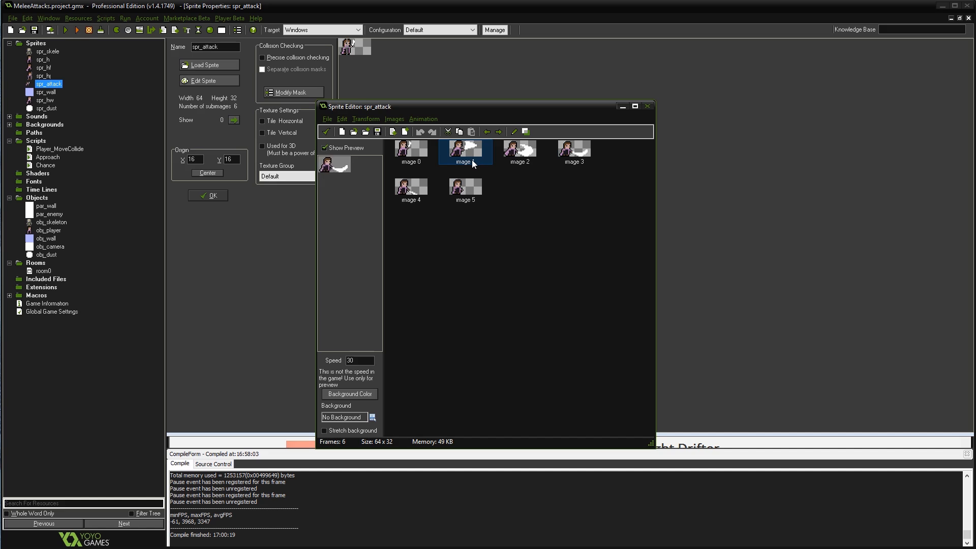
click(573, 148)
text(spr_hitbox)
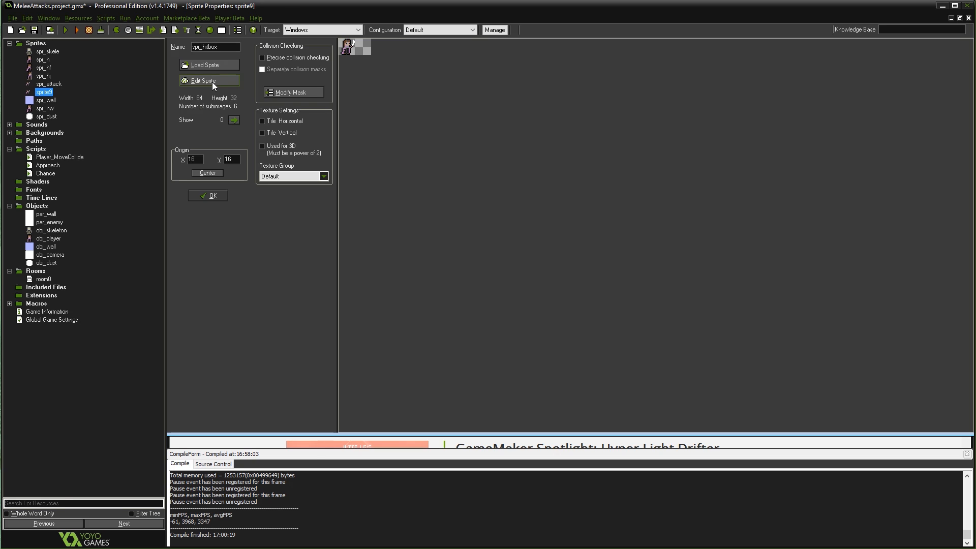
Step: Open the spr_hitbox frames and select the frame showing the full slash
click(206, 81)
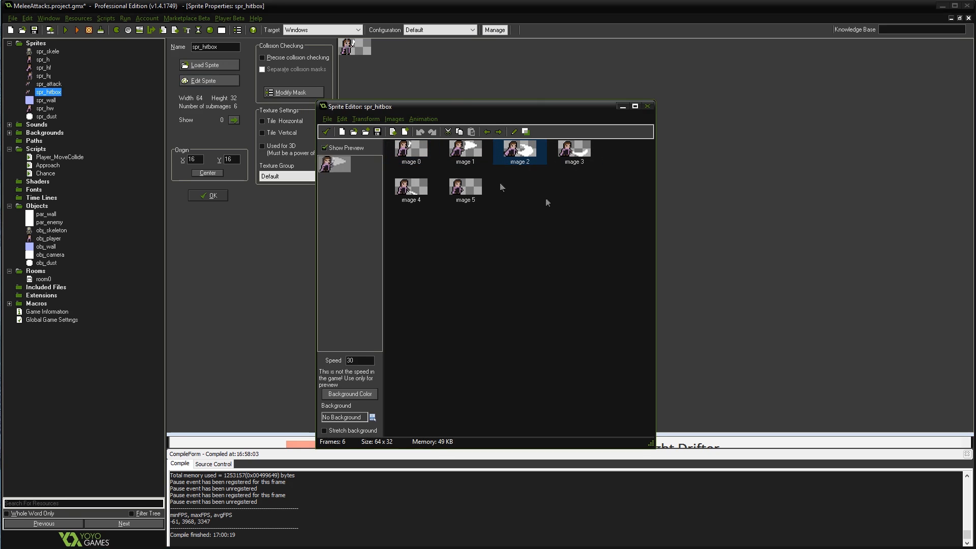
click(464, 149)
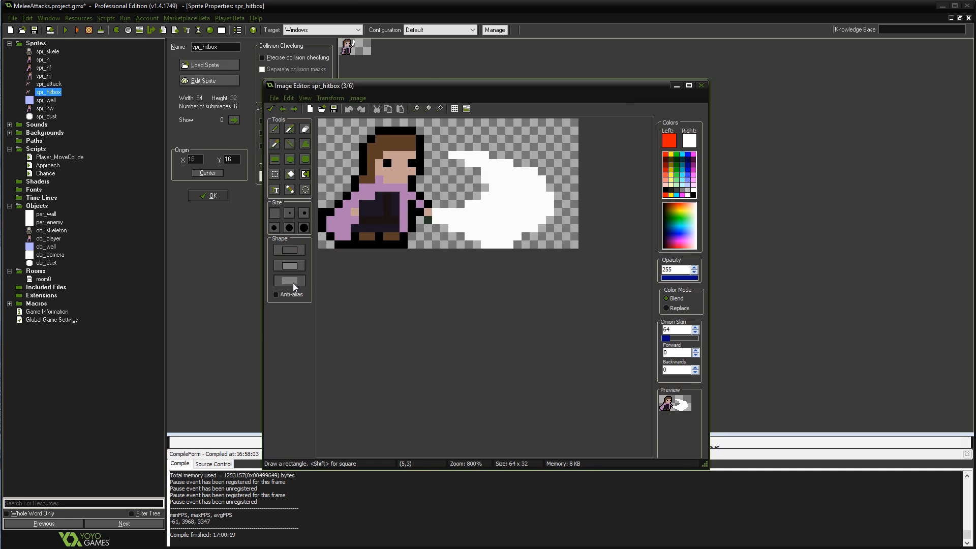
mouse_move(557, 153)
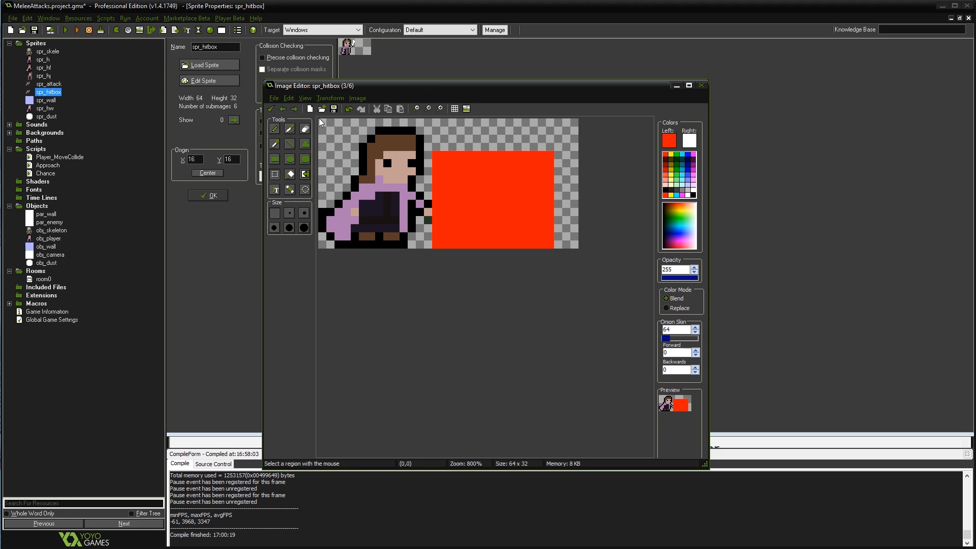
Step: Select the character's pixels in the slash frame so they can be erased
drag(320, 123, 434, 253)
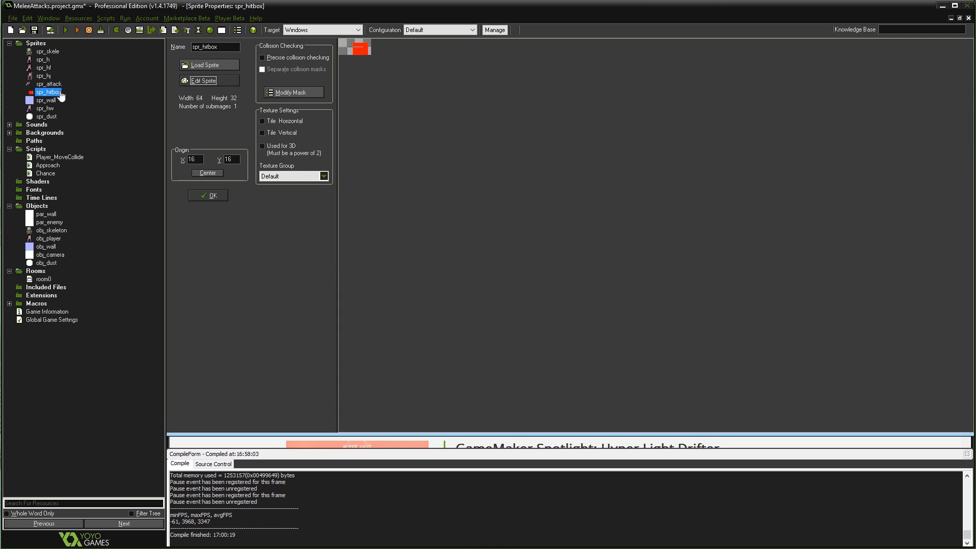
click(48, 84)
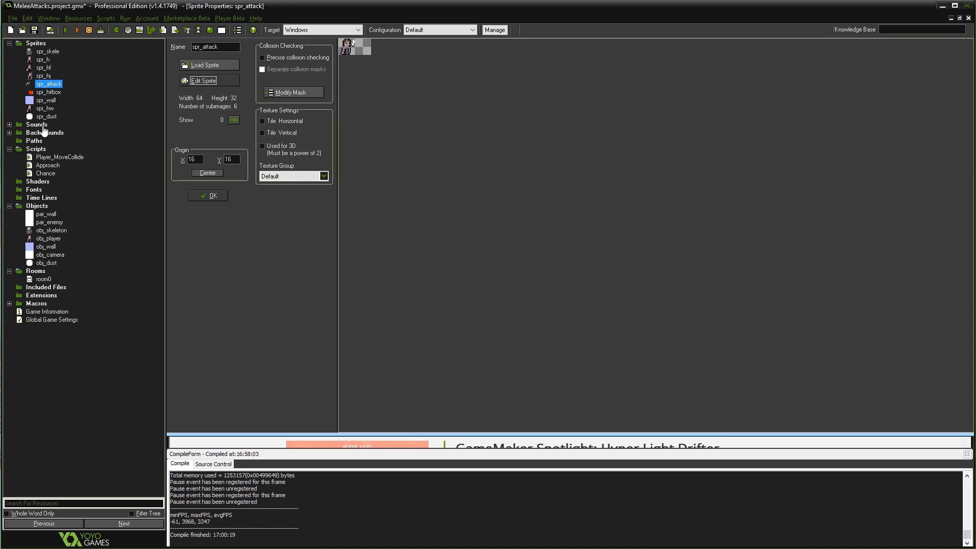
click(48, 92)
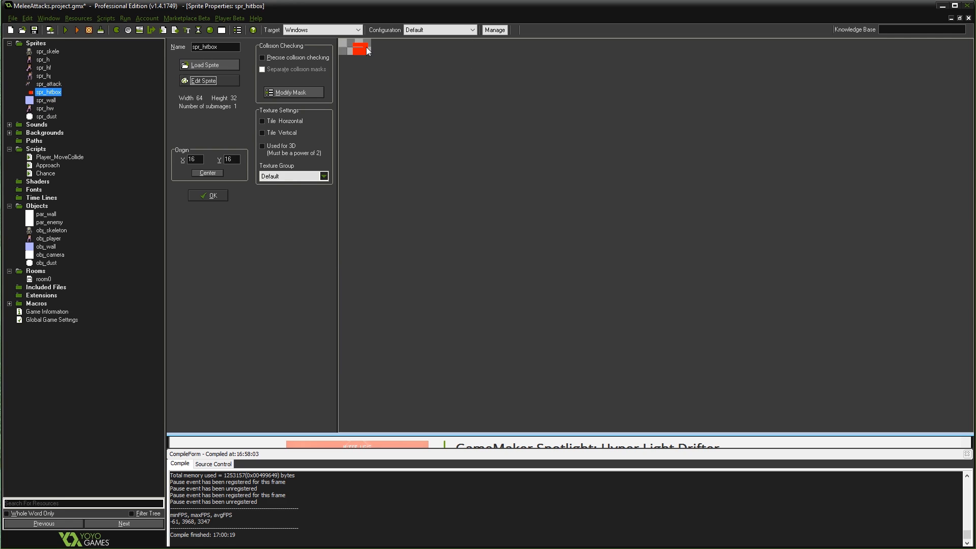
mouse_move(344, 40)
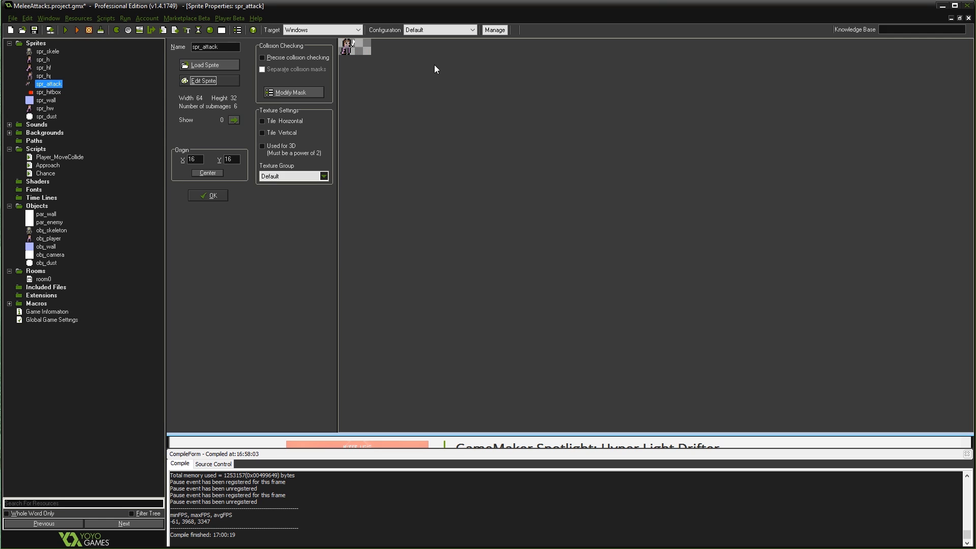
click(47, 92)
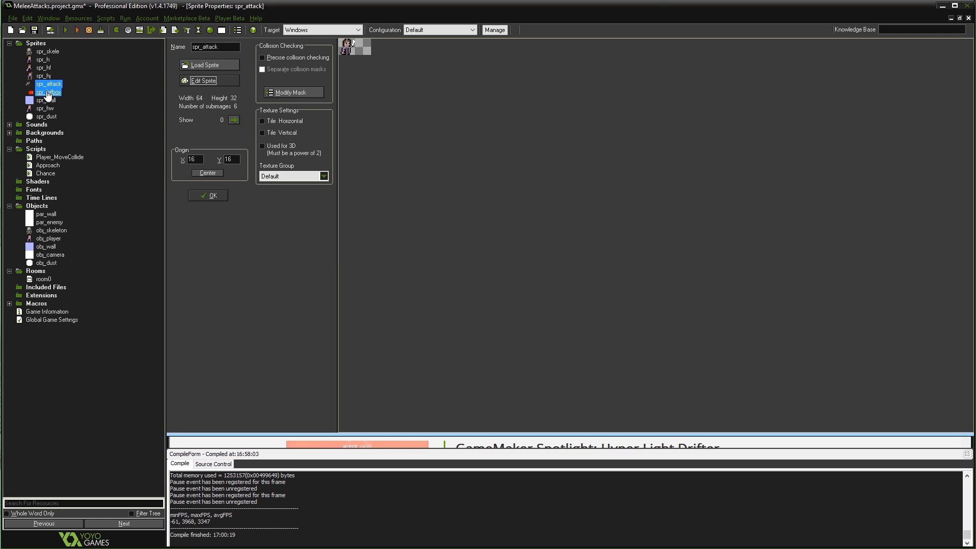
click(49, 92)
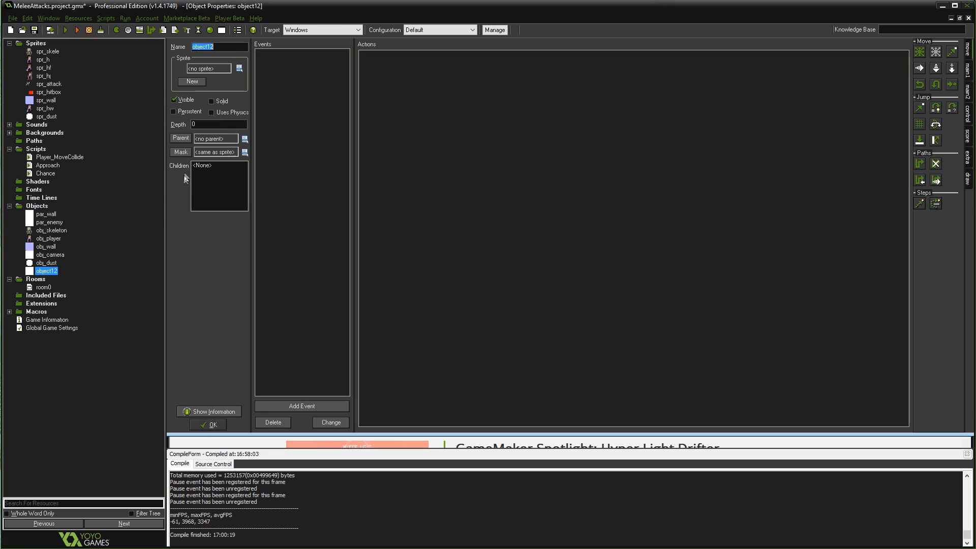
Step: Name the object obj_hitbox, assign the spr_hitbox sprite and add a Post Draw event
text(obj_hitbox)
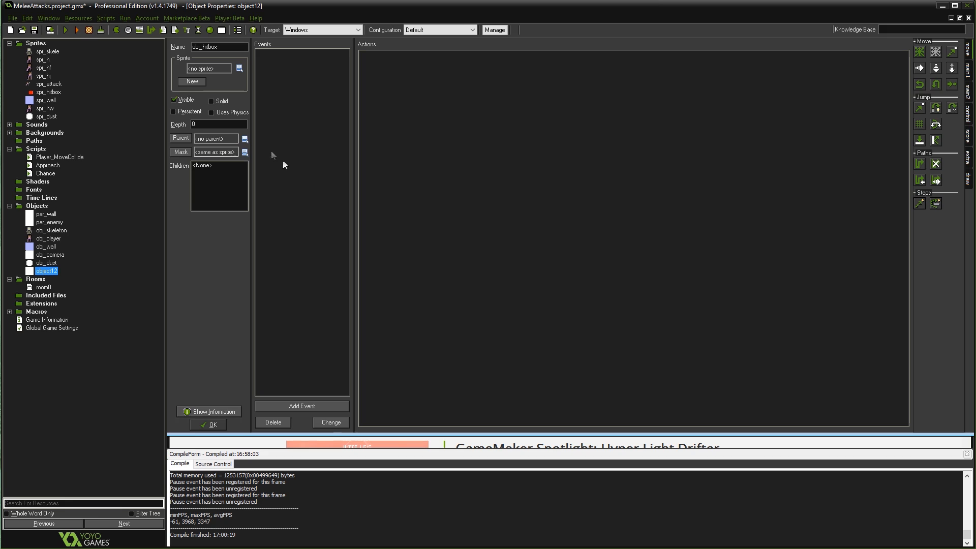
click(239, 68)
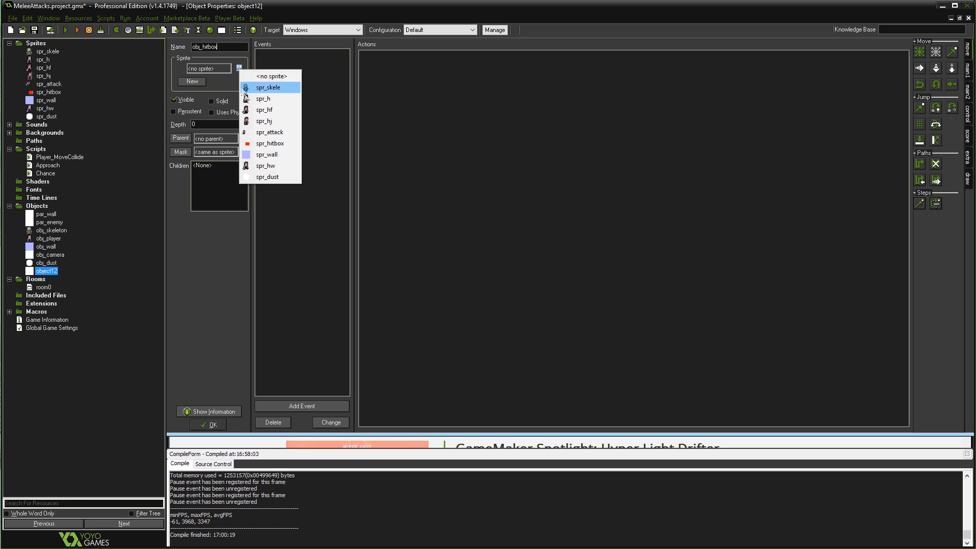
click(269, 143)
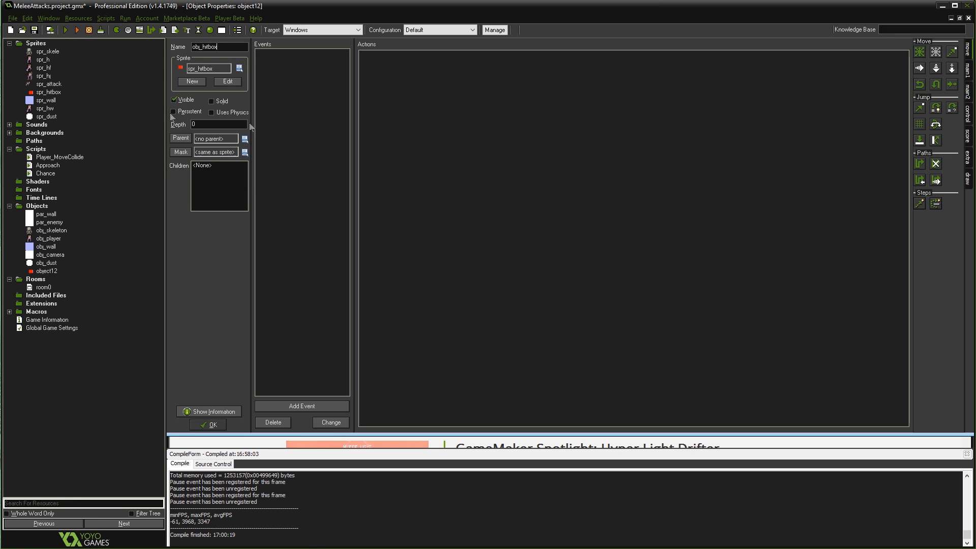
click(301, 405)
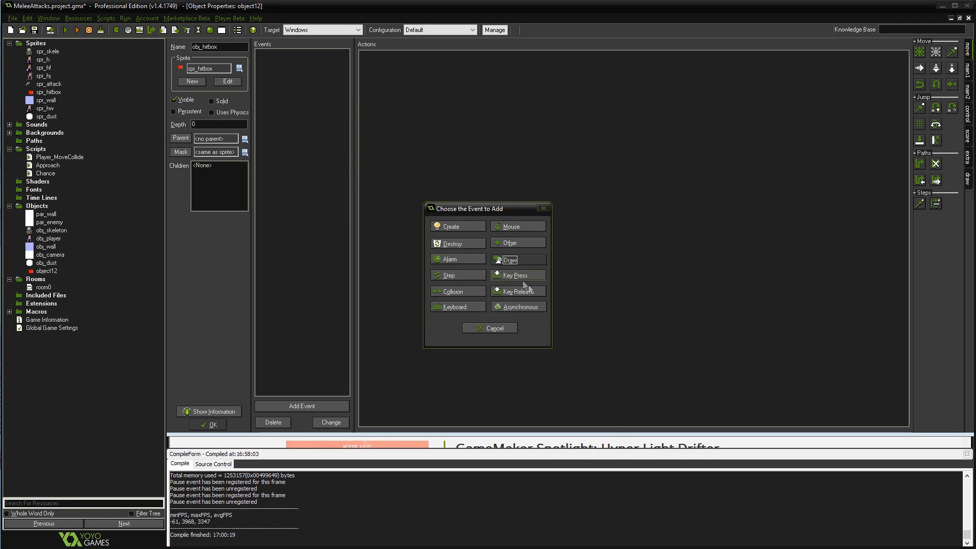
click(509, 259)
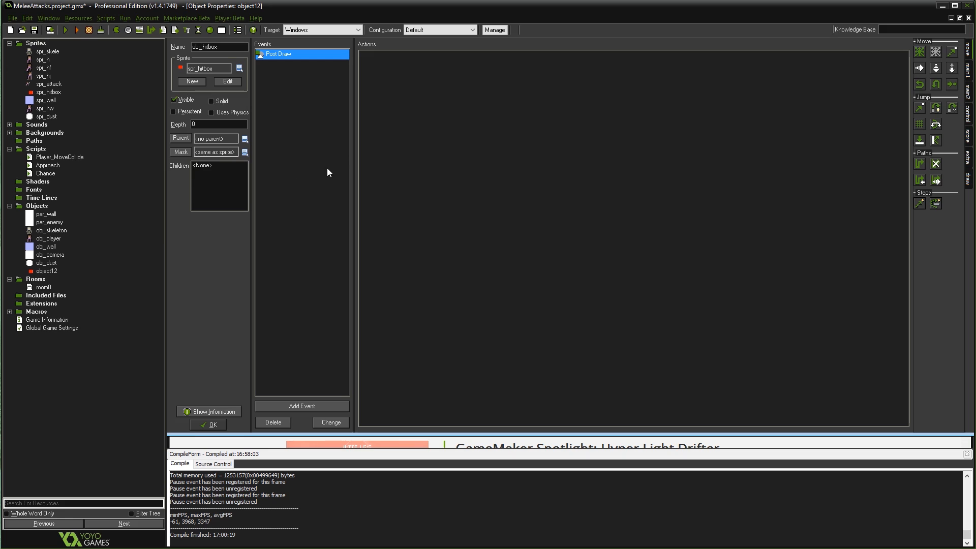
mouse_move(259, 244)
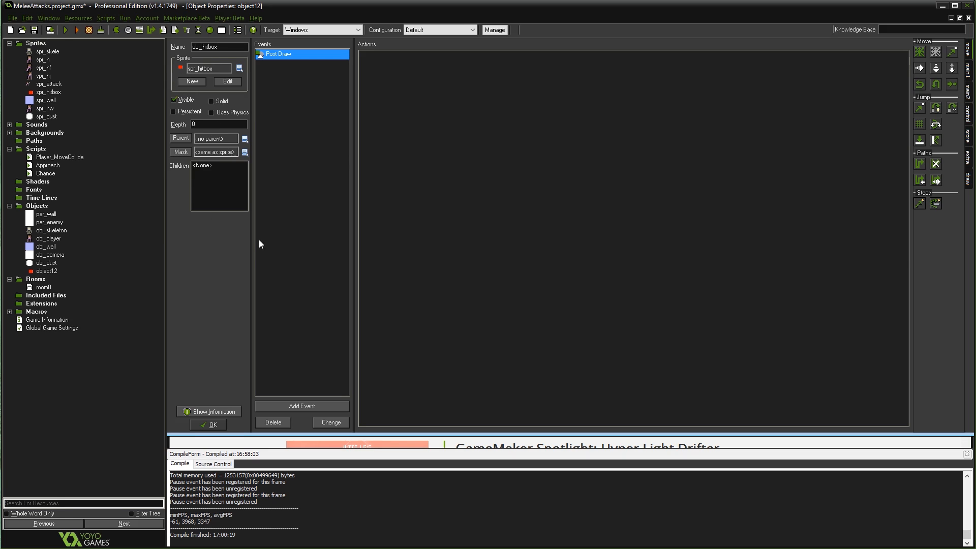
mouse_move(471, 300)
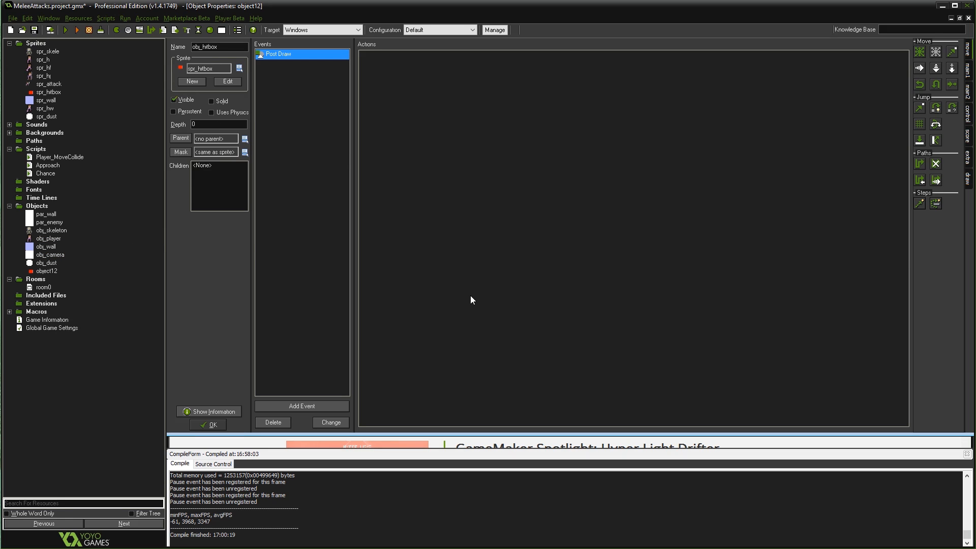
mouse_move(968, 121)
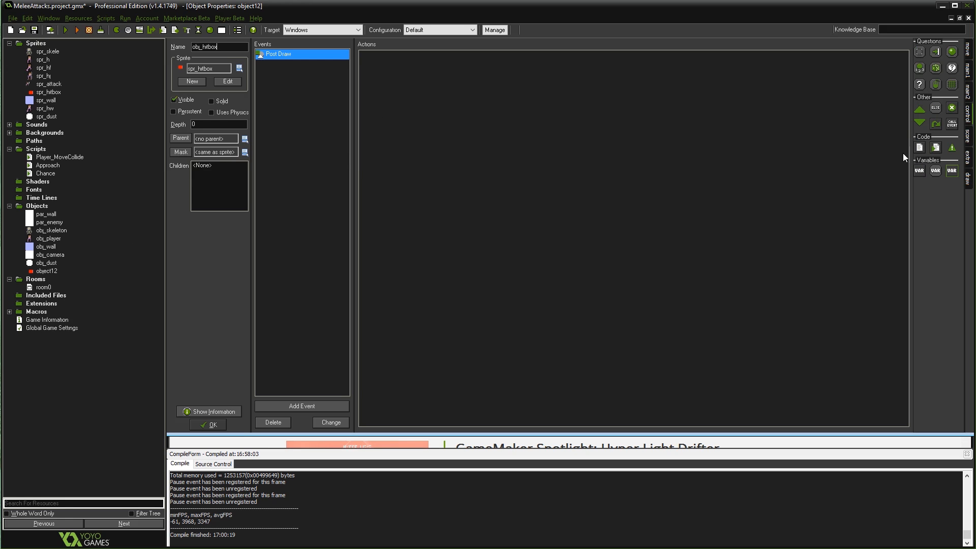
Step: Add an Execute Code action to Post Draw containing instance_destroy();
double_click(279, 53)
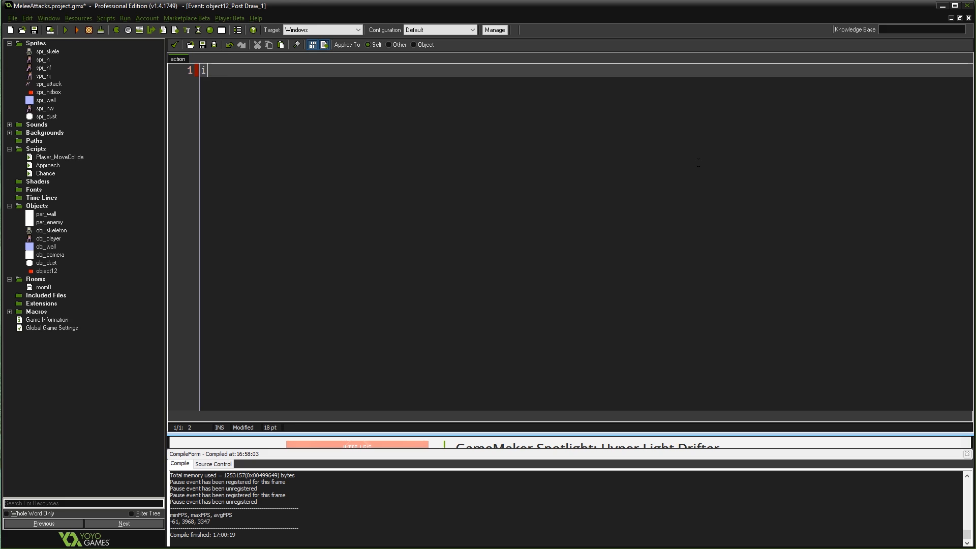
text(instance_destroy()
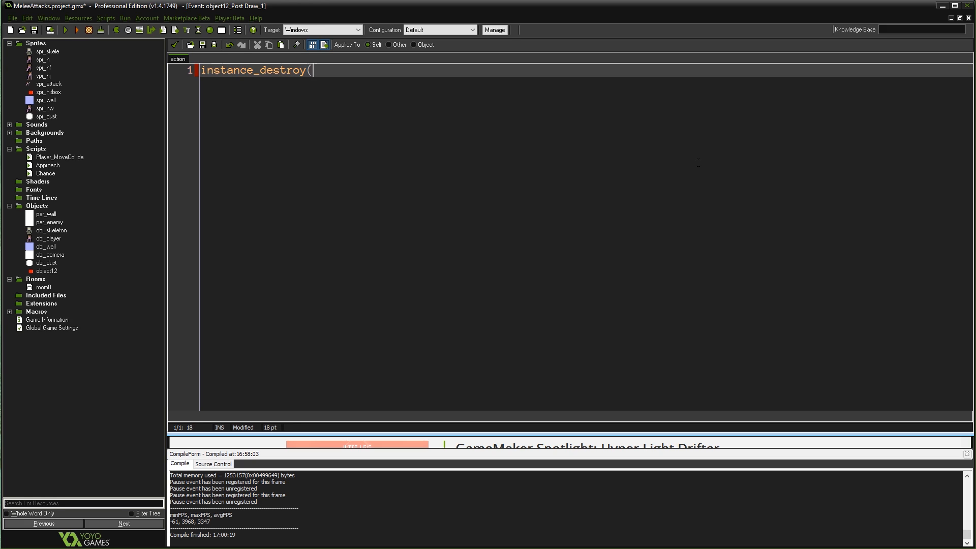
text();)
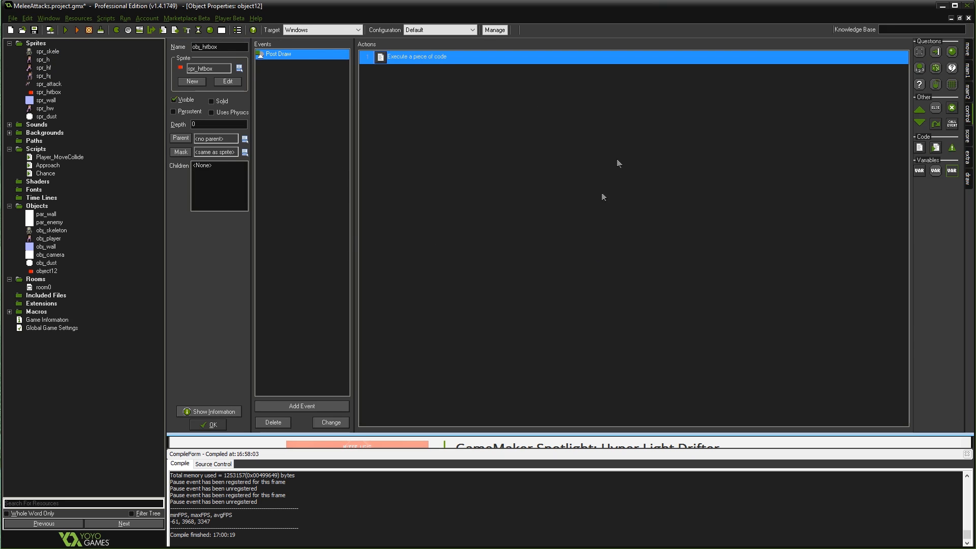
mouse_move(542, 290)
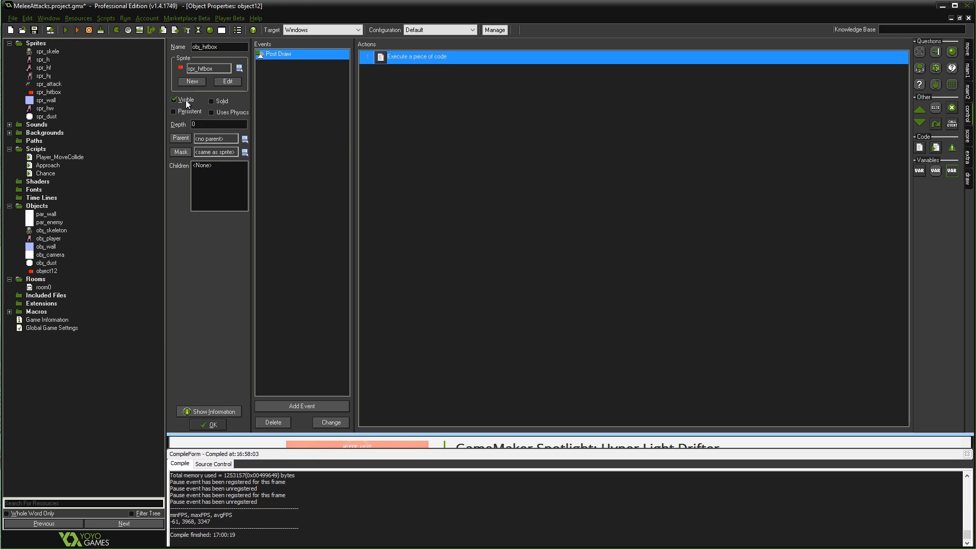
Step: Toggle obj_hitbox's Visible checkbox off and back on
click(173, 101)
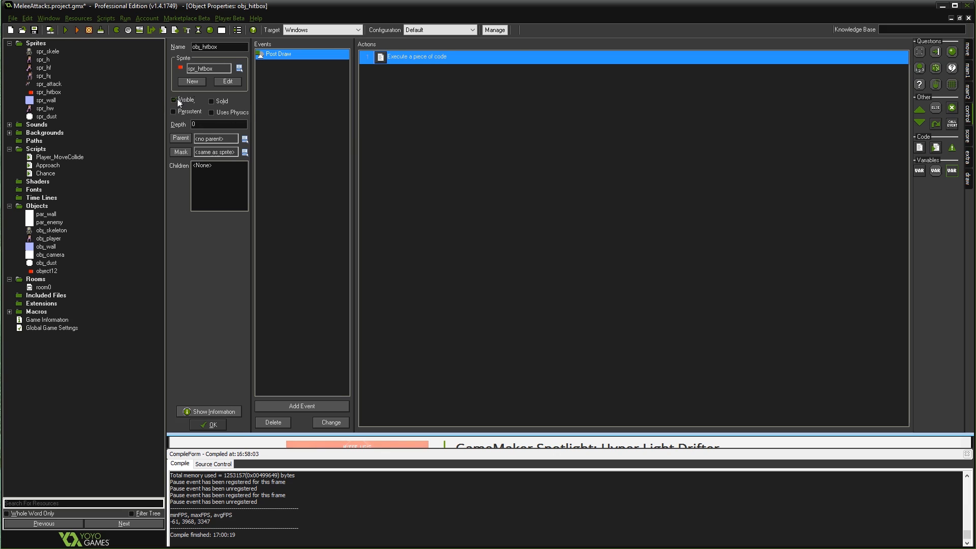
click(174, 101)
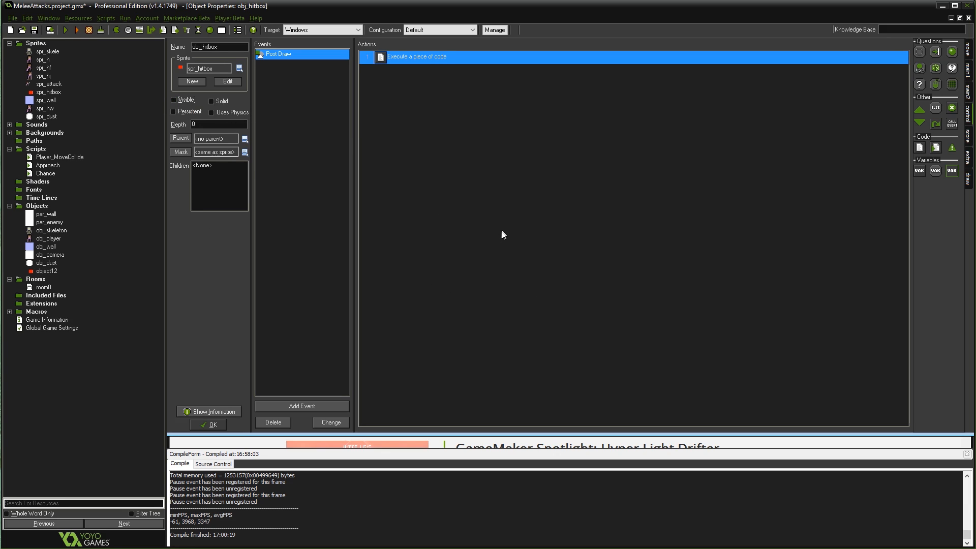
mouse_move(299, 314)
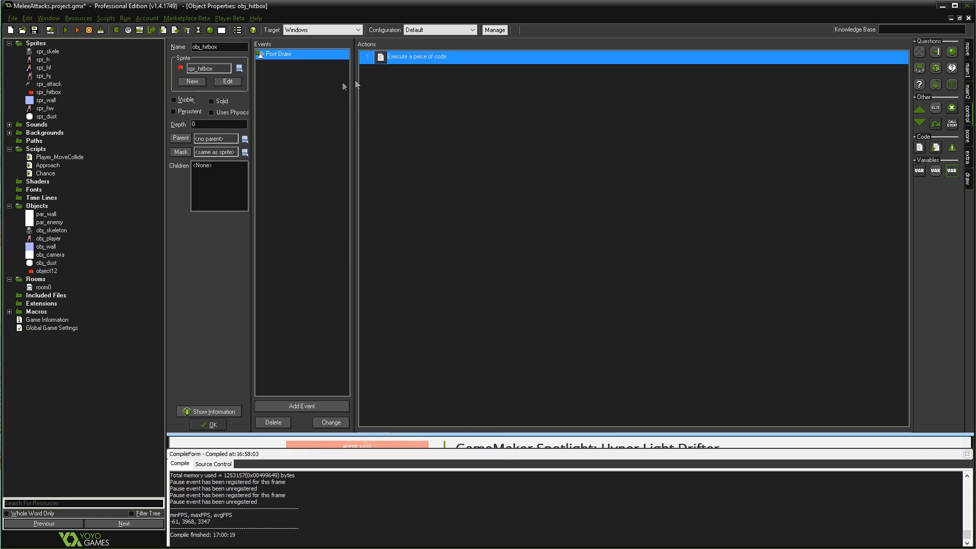
mouse_move(410, 97)
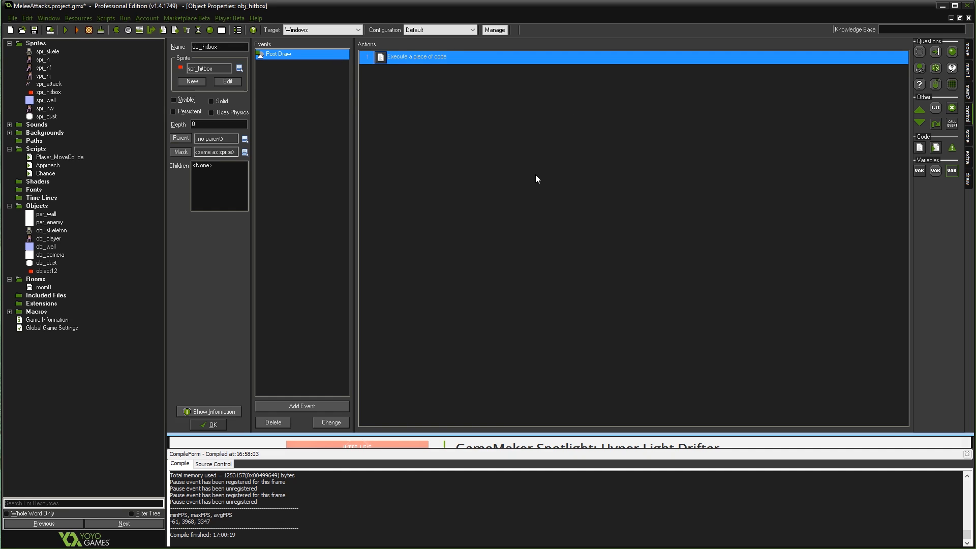
mouse_move(510, 234)
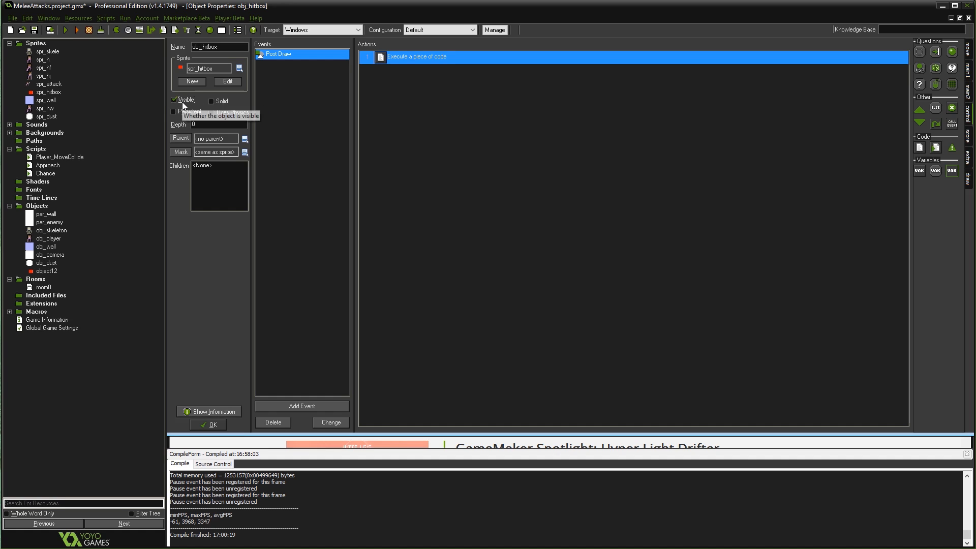
mouse_move(446, 56)
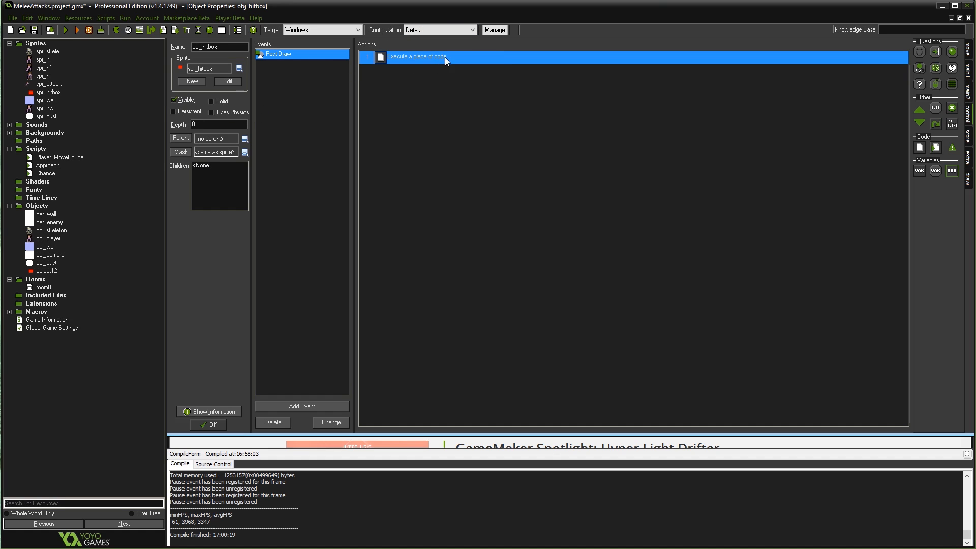
click(173, 101)
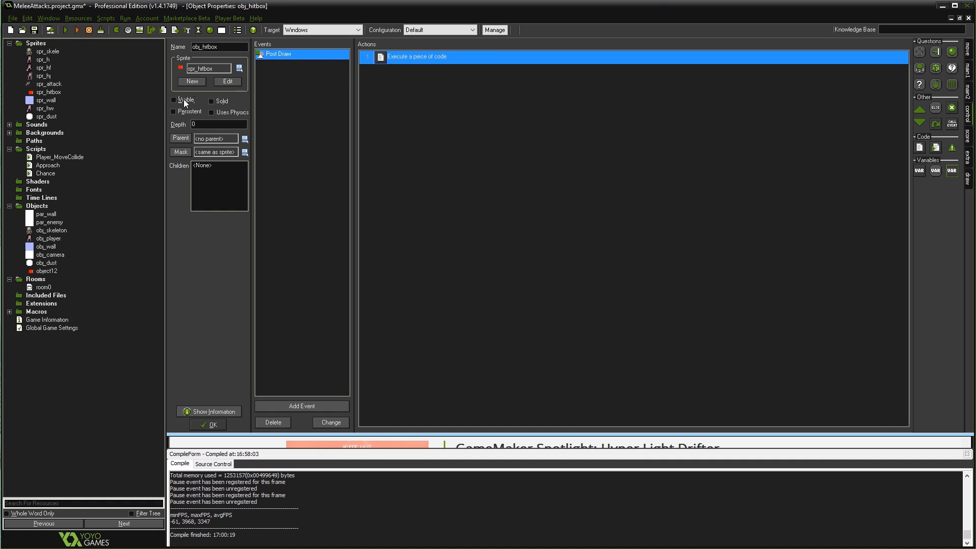
click(174, 100)
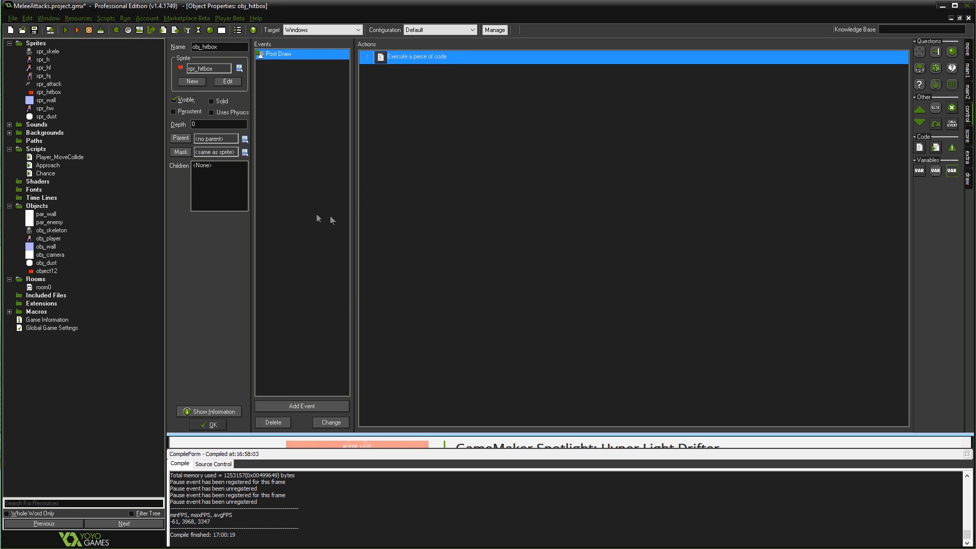
mouse_move(187, 112)
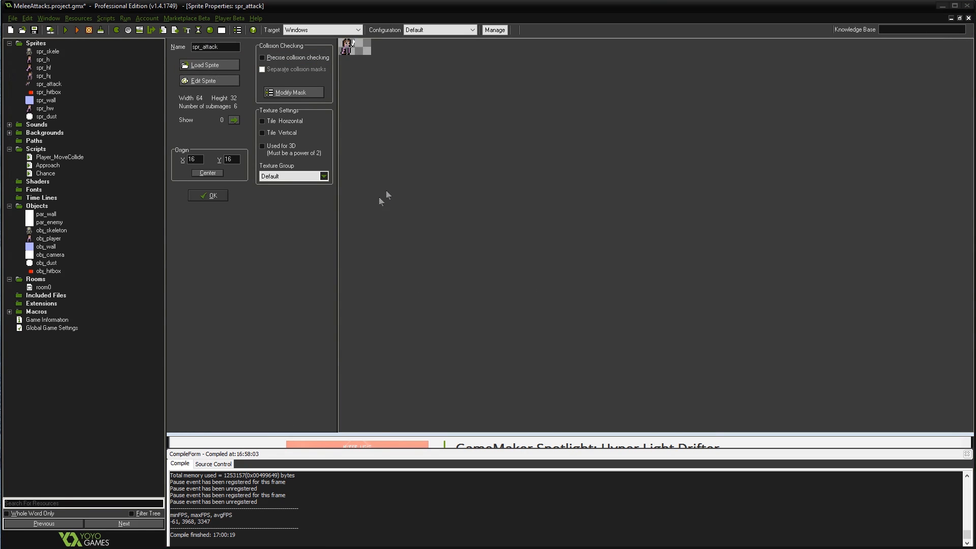
click(48, 93)
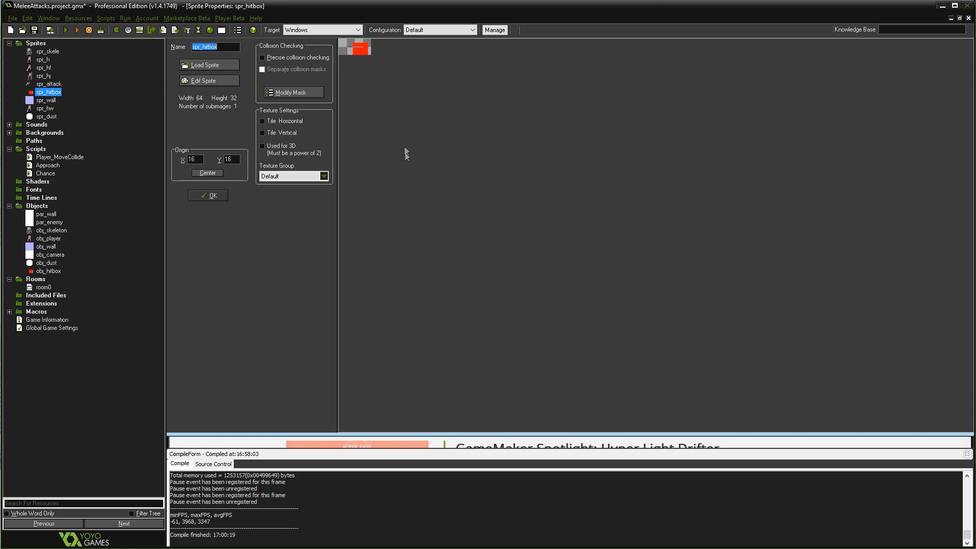
mouse_move(364, 288)
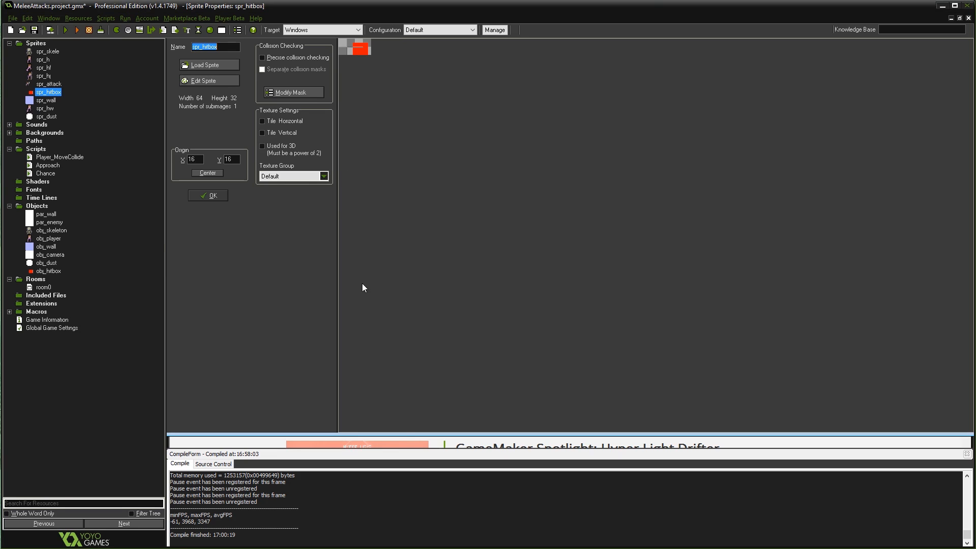
mouse_move(370, 243)
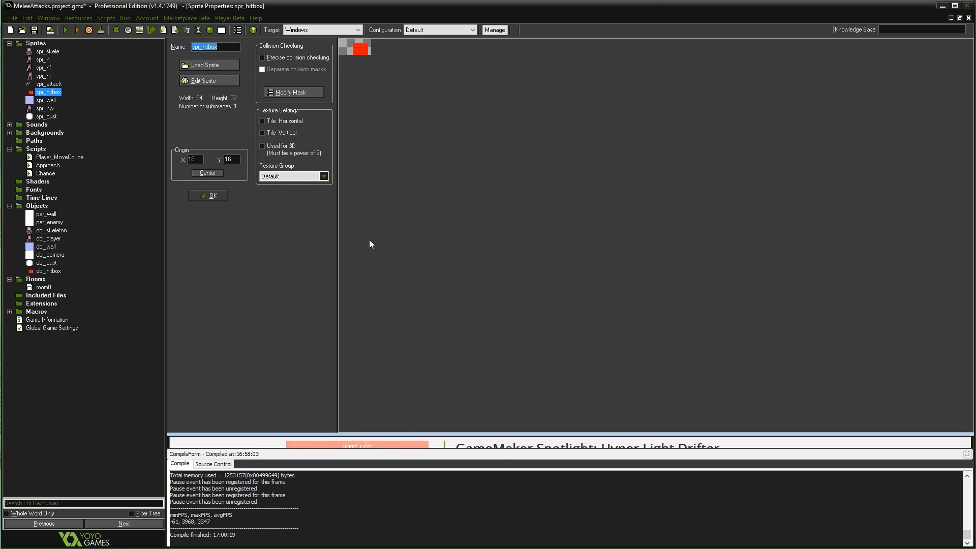
mouse_move(272, 247)
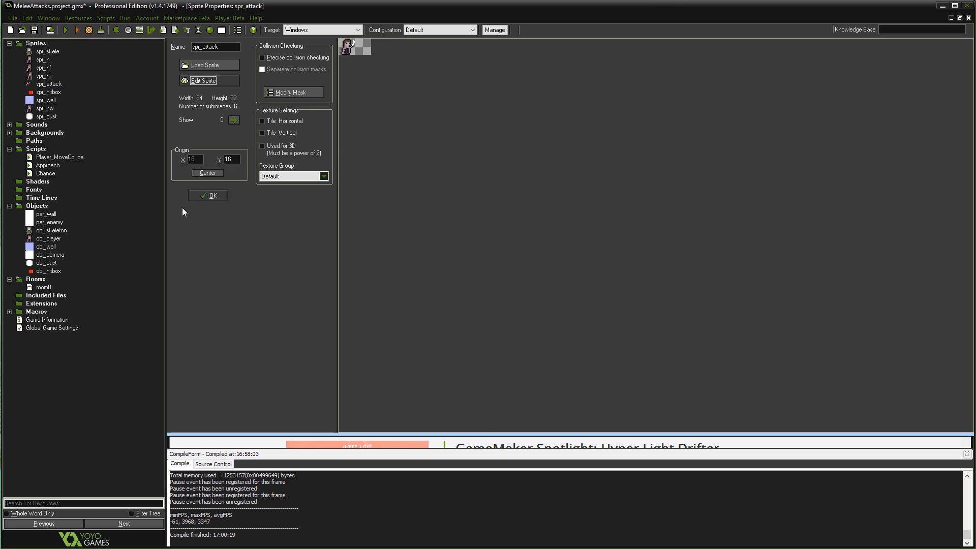
Step: Open obj_player's Main Logic step code and scroll down to the attack state
double_click(48, 238)
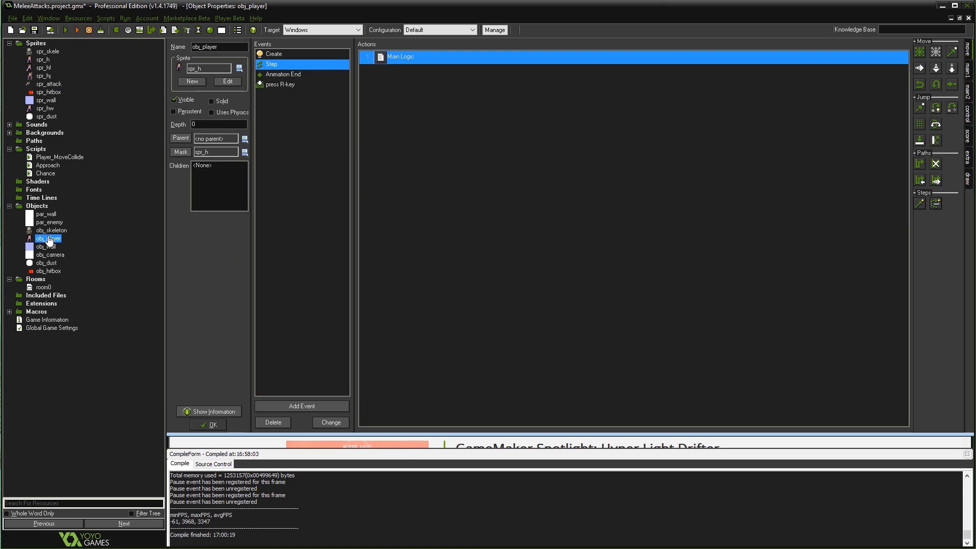
double_click(400, 57)
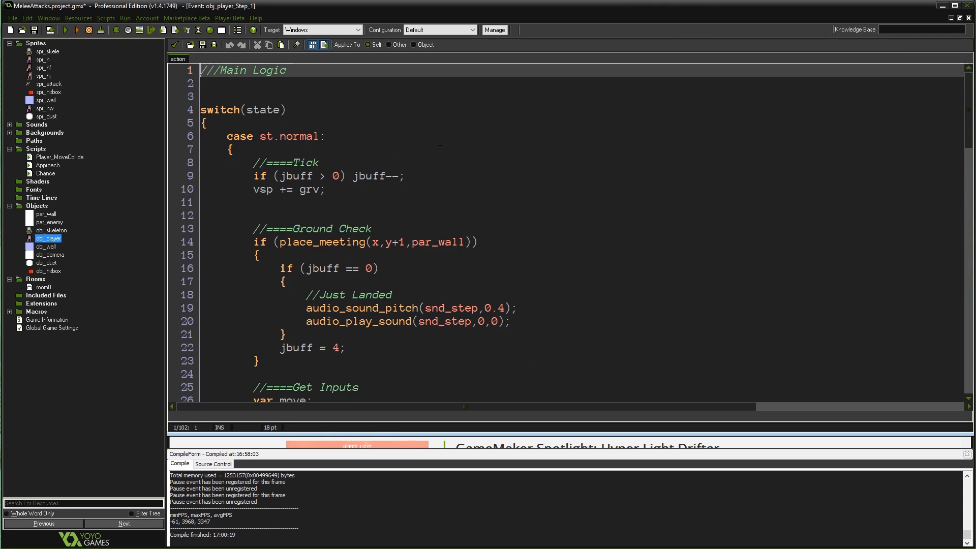
scroll(down, 3)
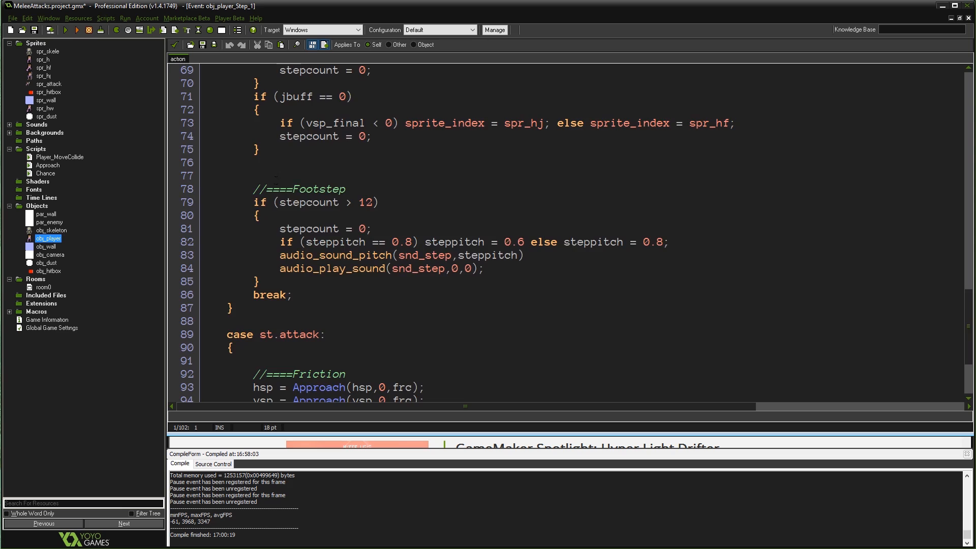
scroll(down, 3)
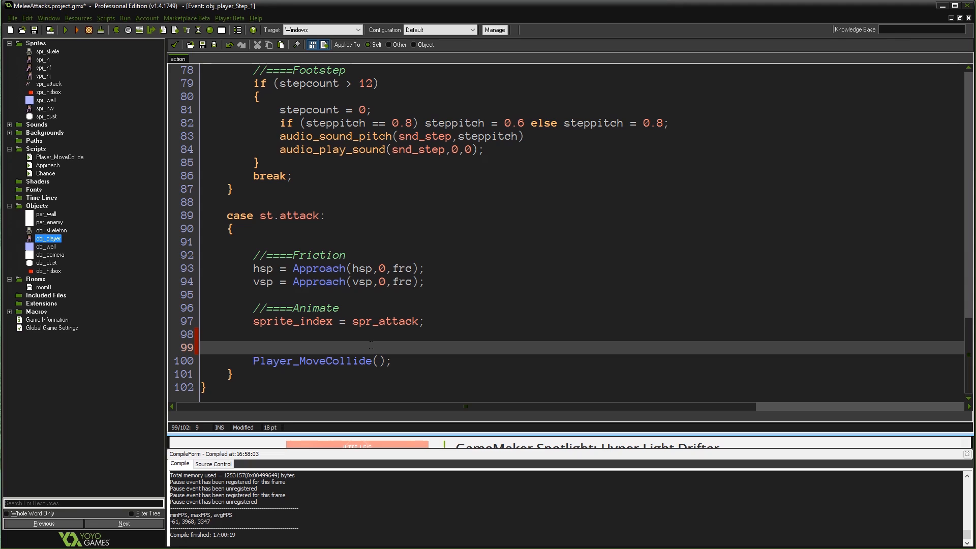
Step: Add a //=== Hitbox header and begin the condition if (image_index >= 1)
text(//====Hitbox)
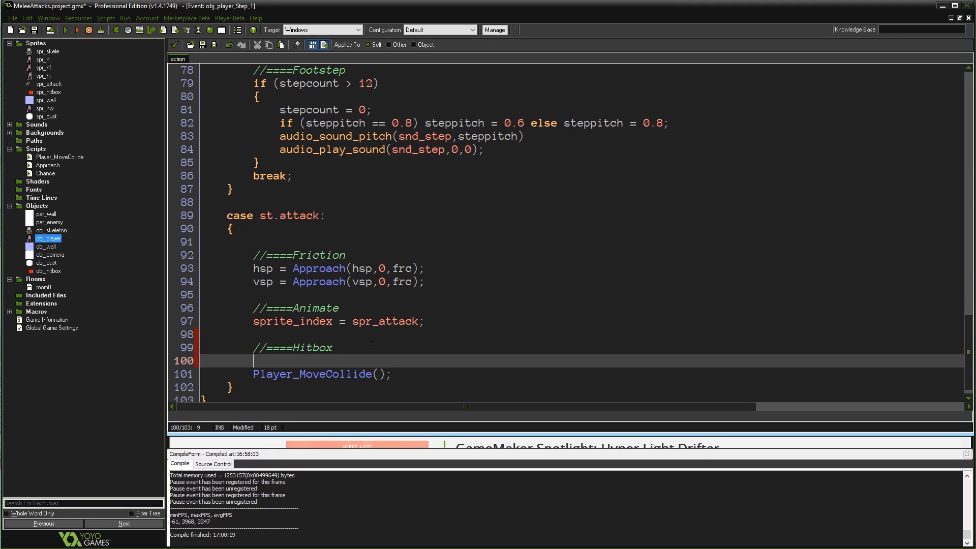
text(if ()
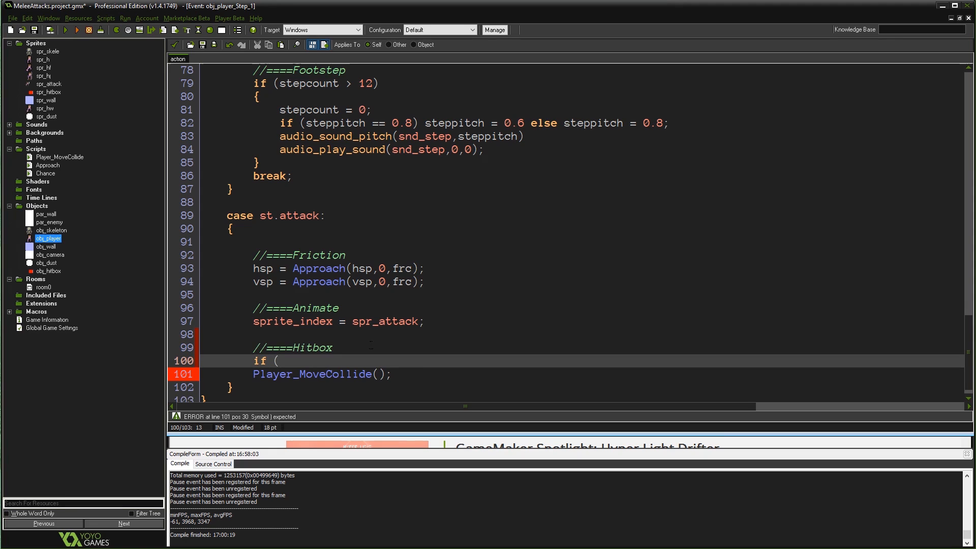
text(image_ind)
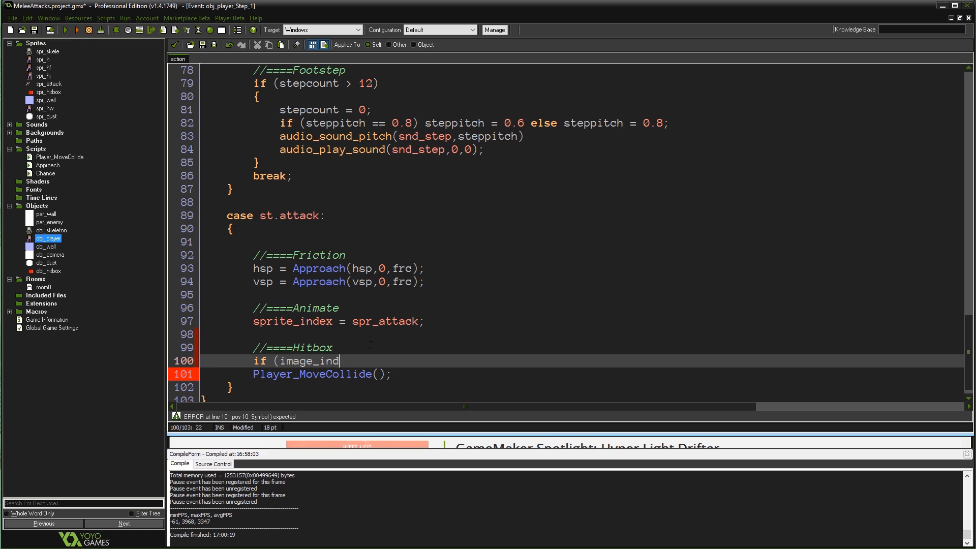
text(ex >)
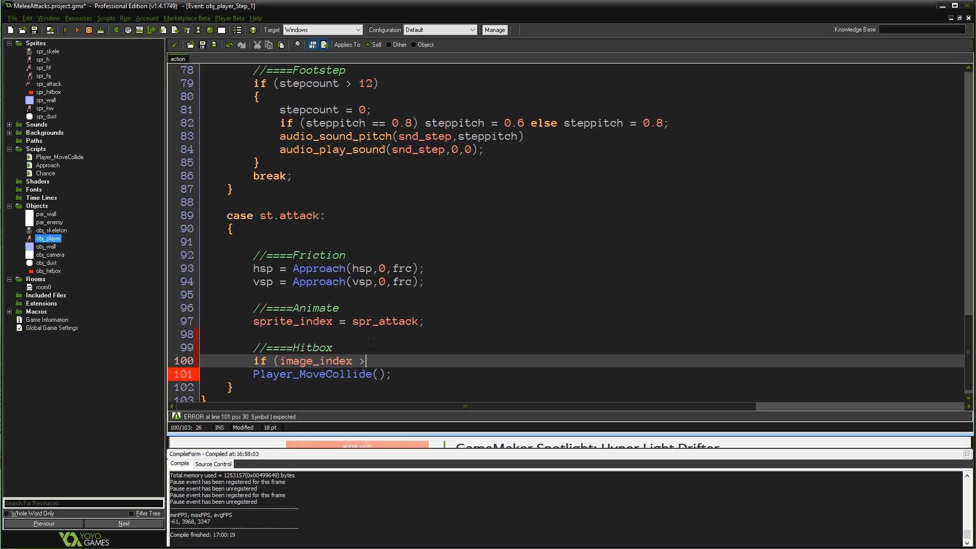
text(1))
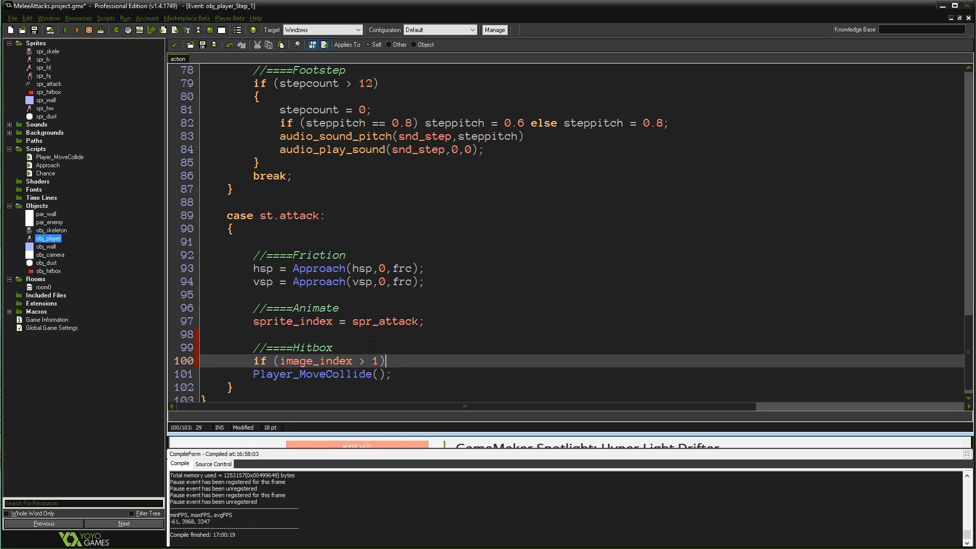
text(&)
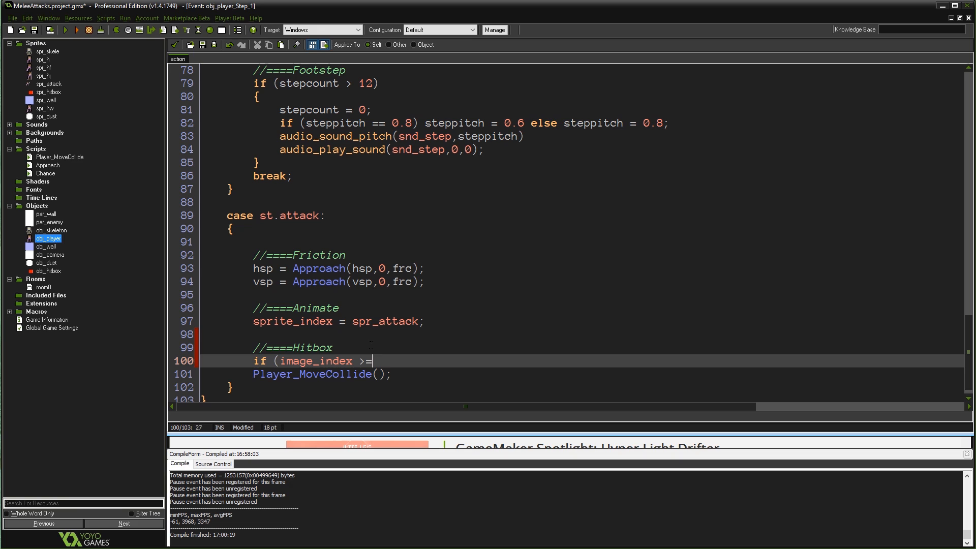
text(1))
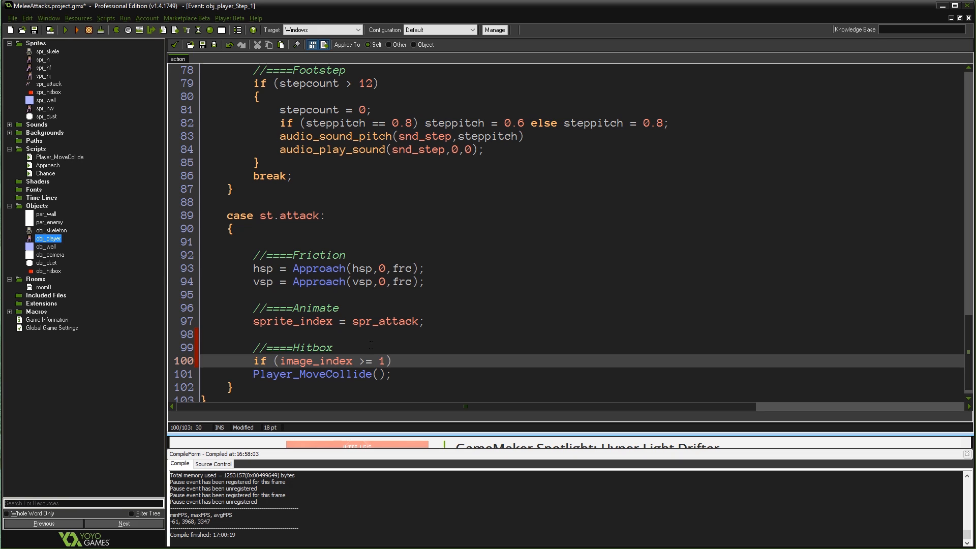
Step: Extend line 100's condition with && (image_index <= 3)
click(399, 359)
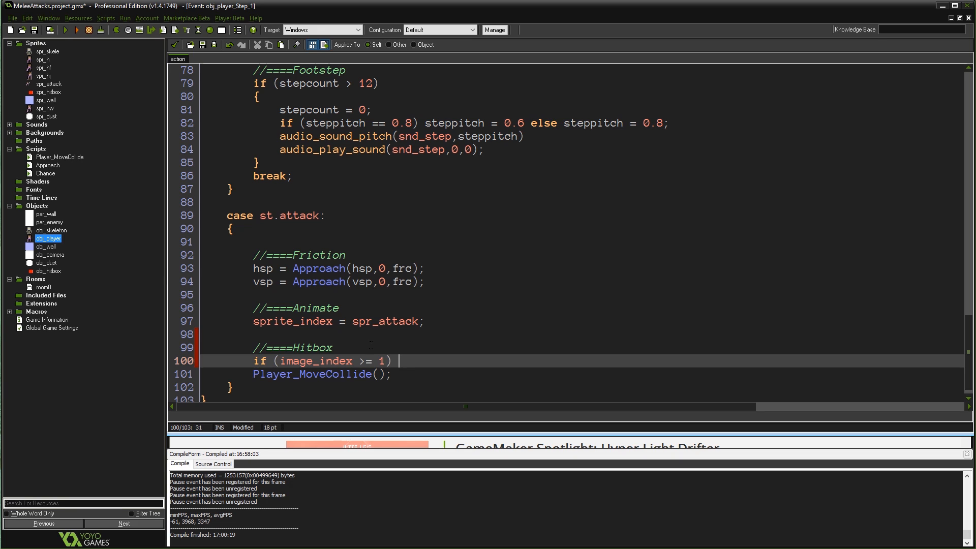
text(&& (imag)
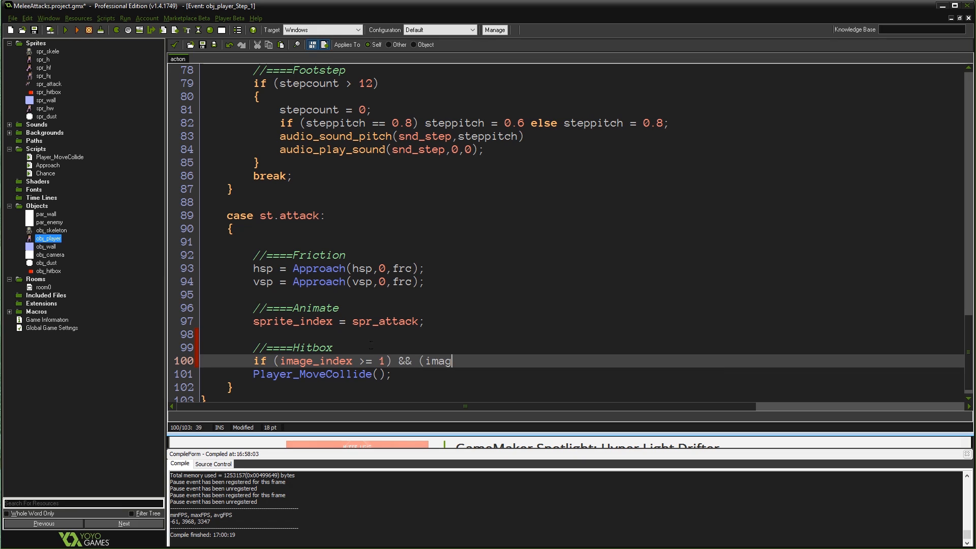
text(e_index <)
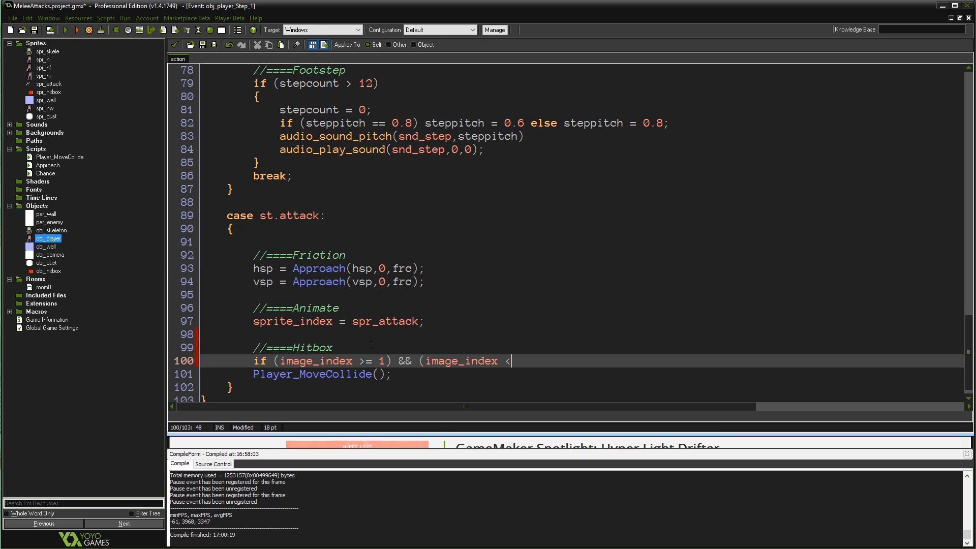
text(= 3)
text({)
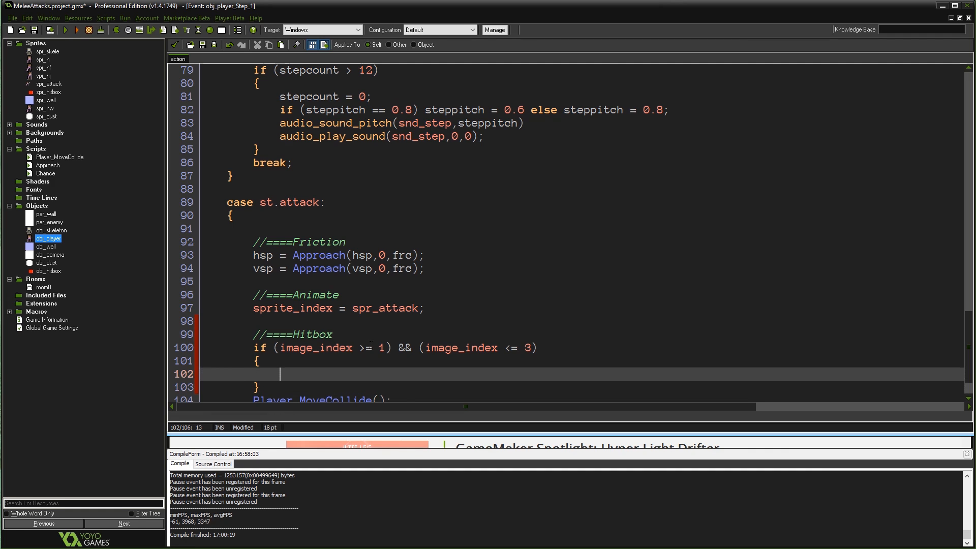
Step: Write with(instance_create(x,y,obj_hitbox)) inside the if block, completing obj_hitbox via autocomplete
text(with()
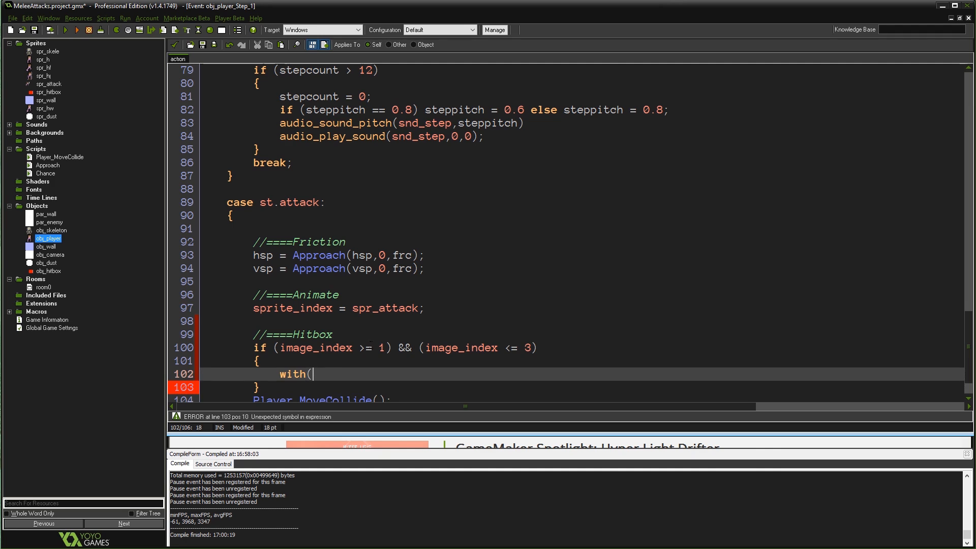
text(instance_crte)
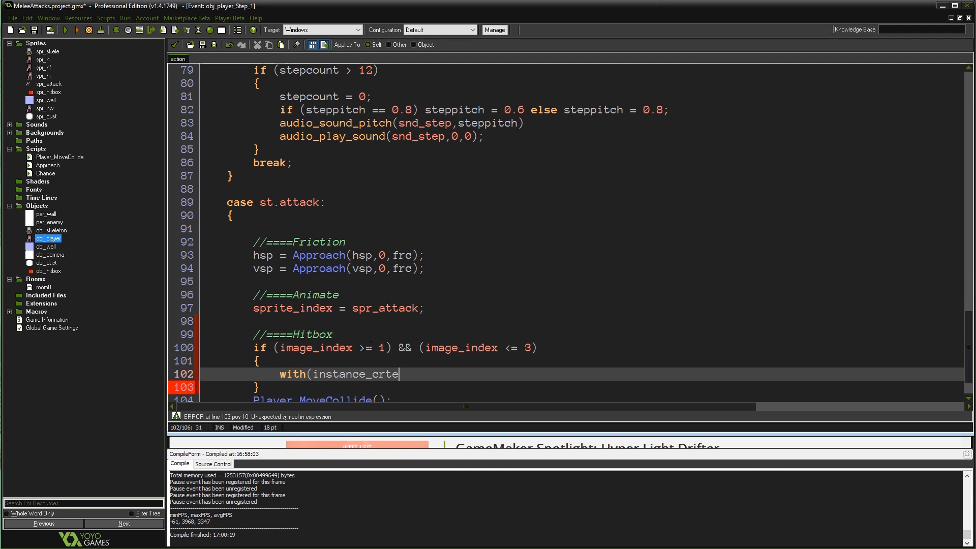
text(ate()
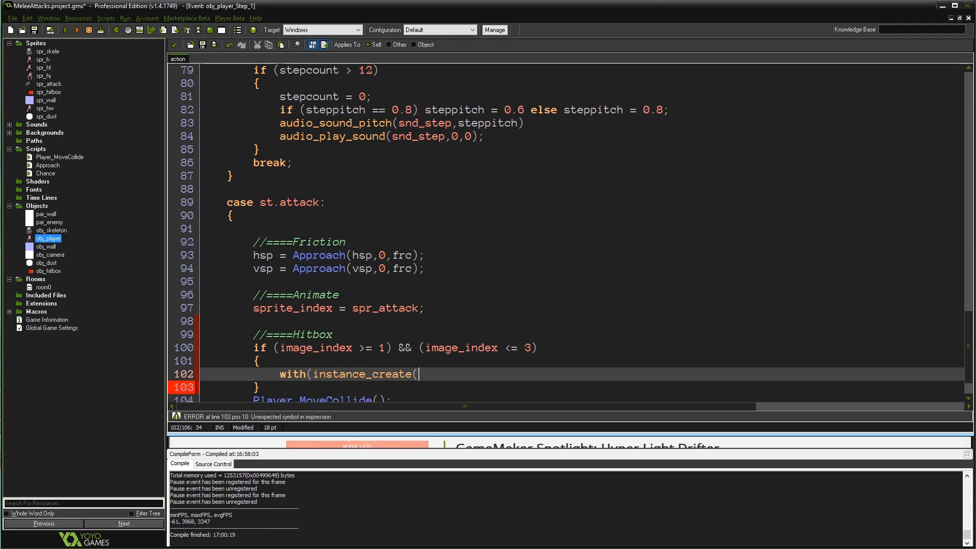
text(x,)
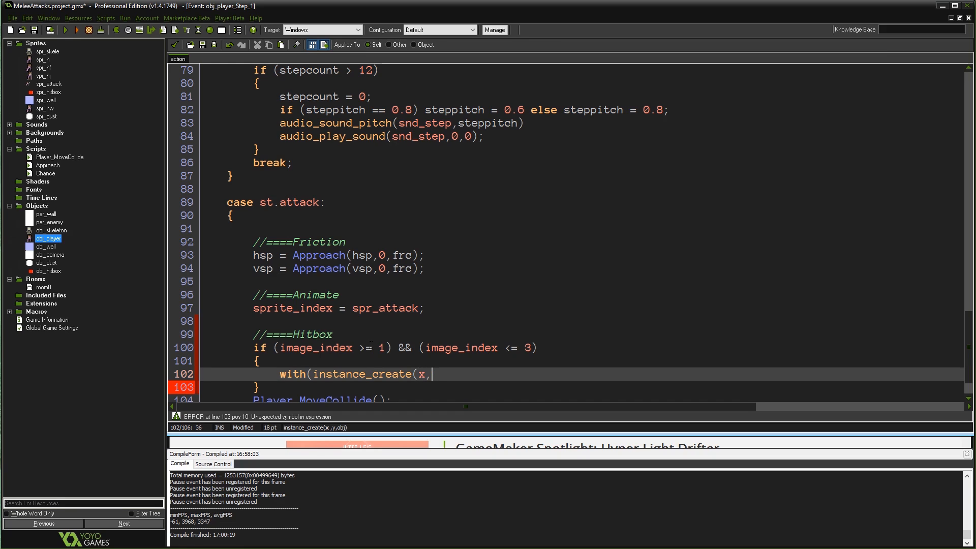
text(y,)
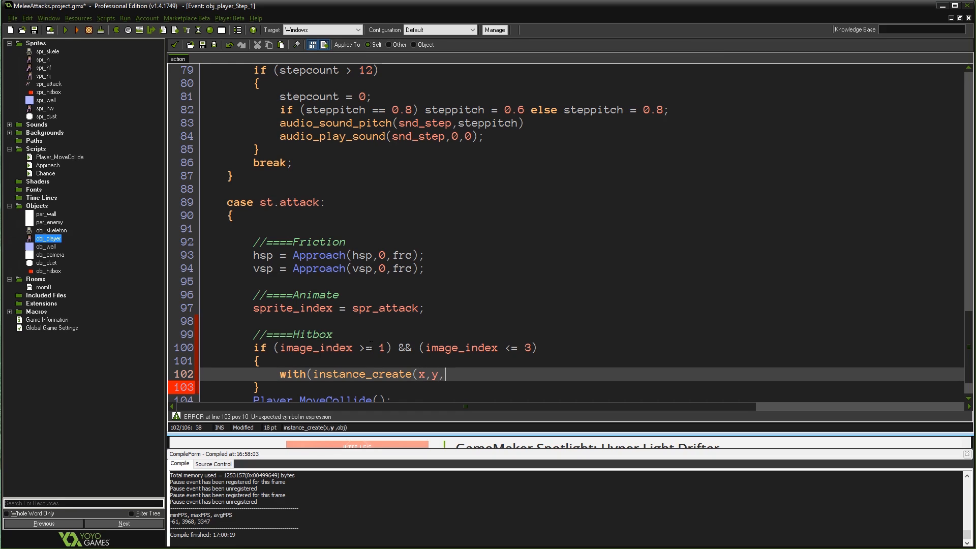
text(ob)
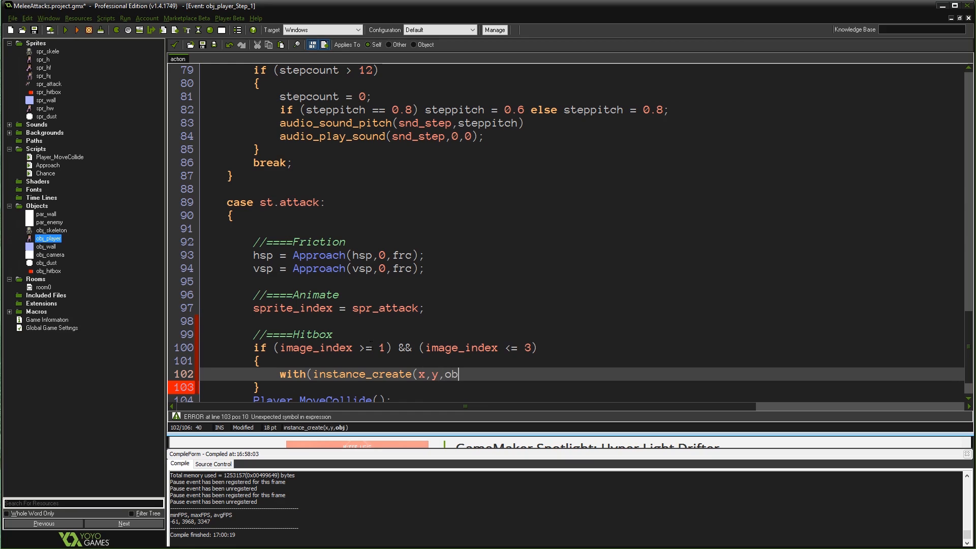
text(j_hitbox)
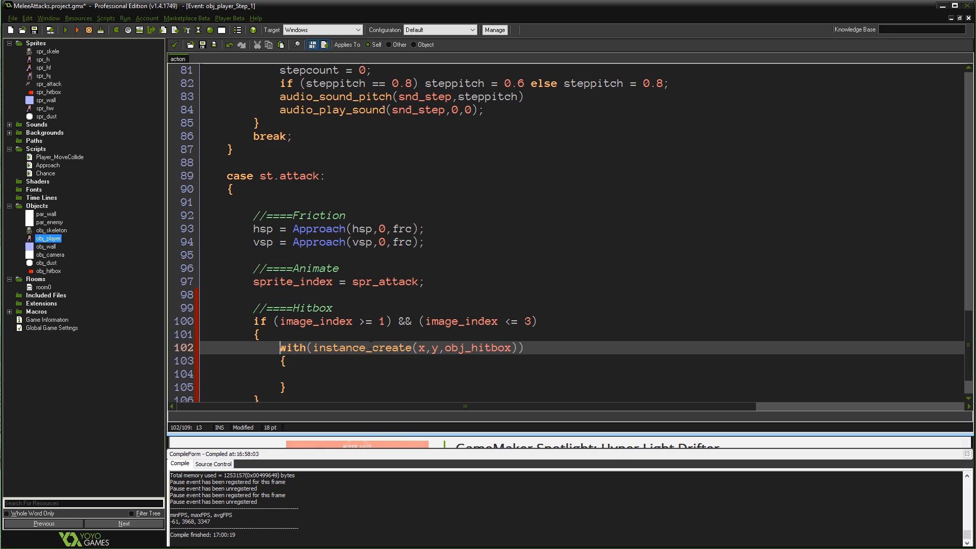
click(396, 348)
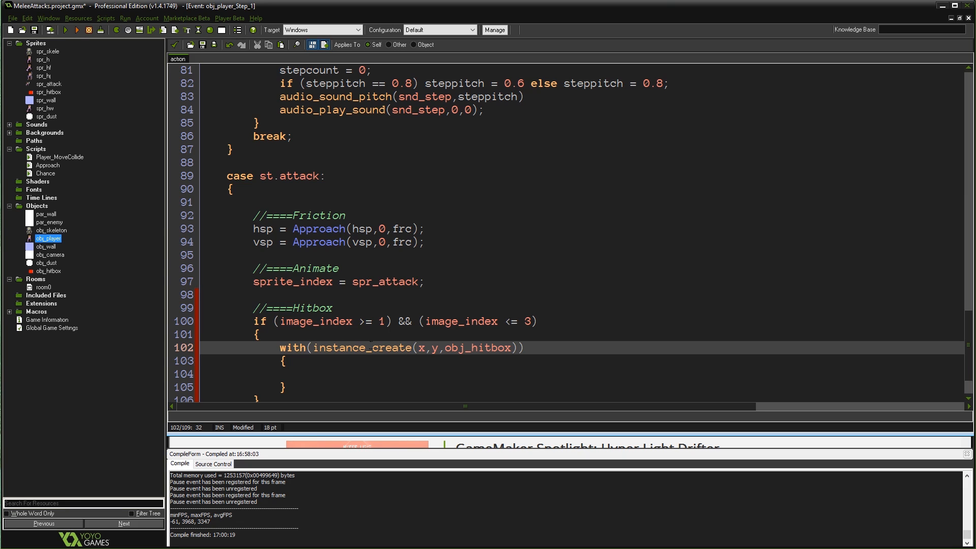
click(336, 347)
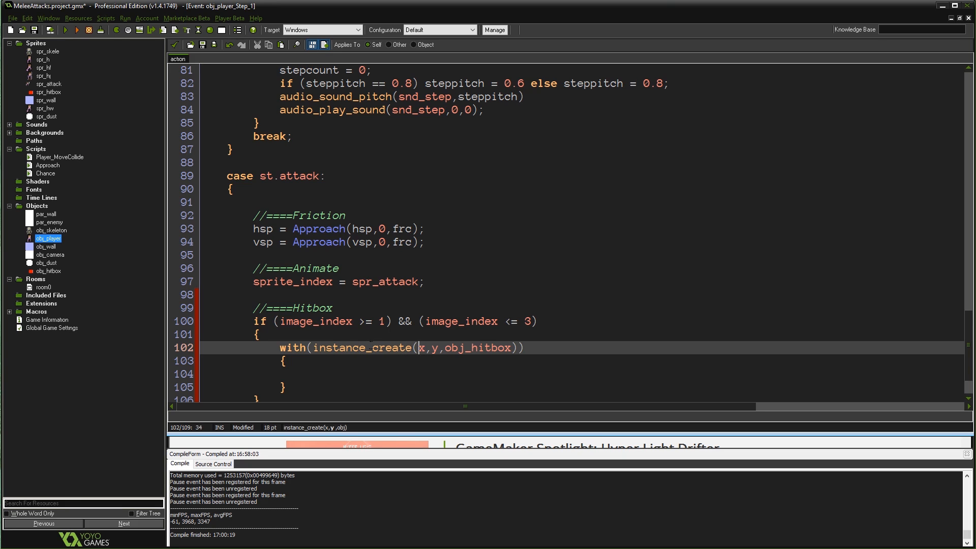
click(368, 347)
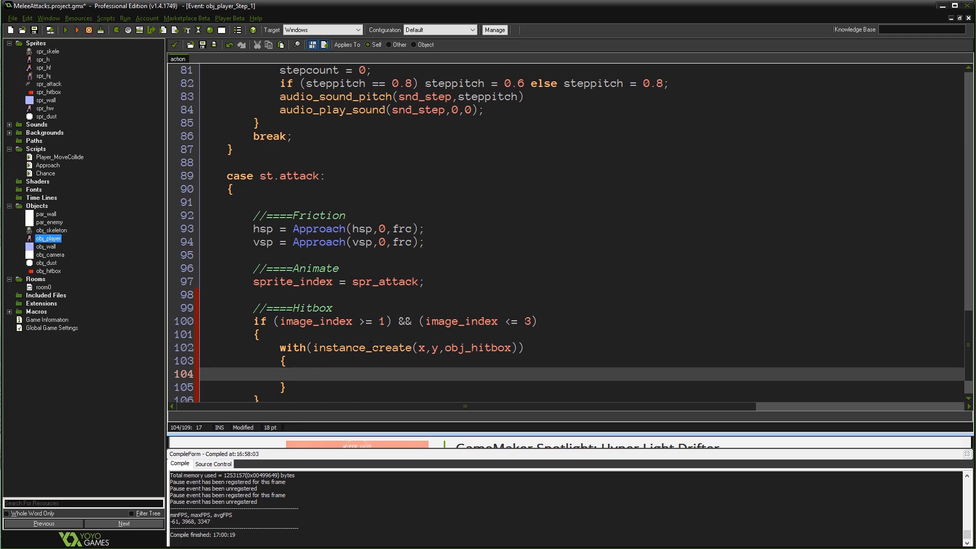
Step: Set the hitbox's facing with image_xscale = other.image_xscale;
text(i)
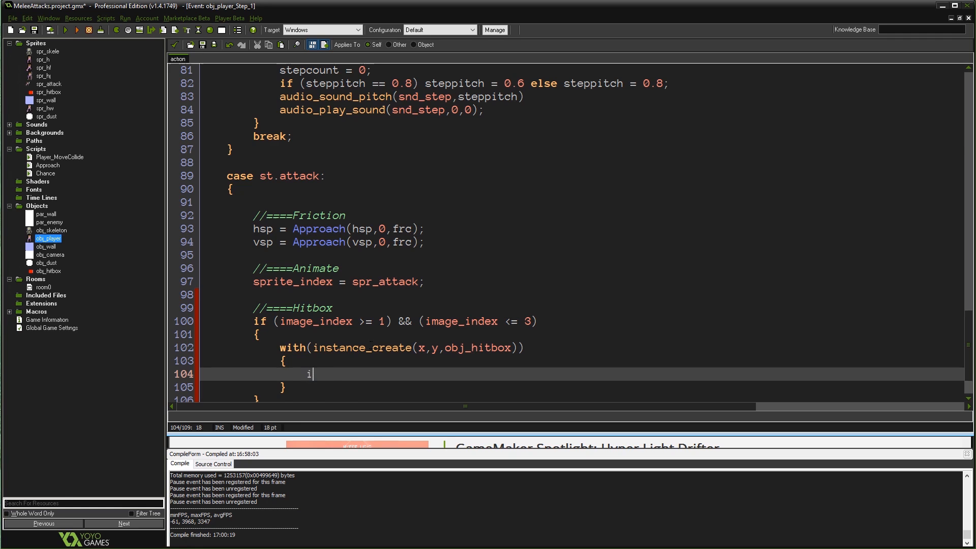
text(mage_i)
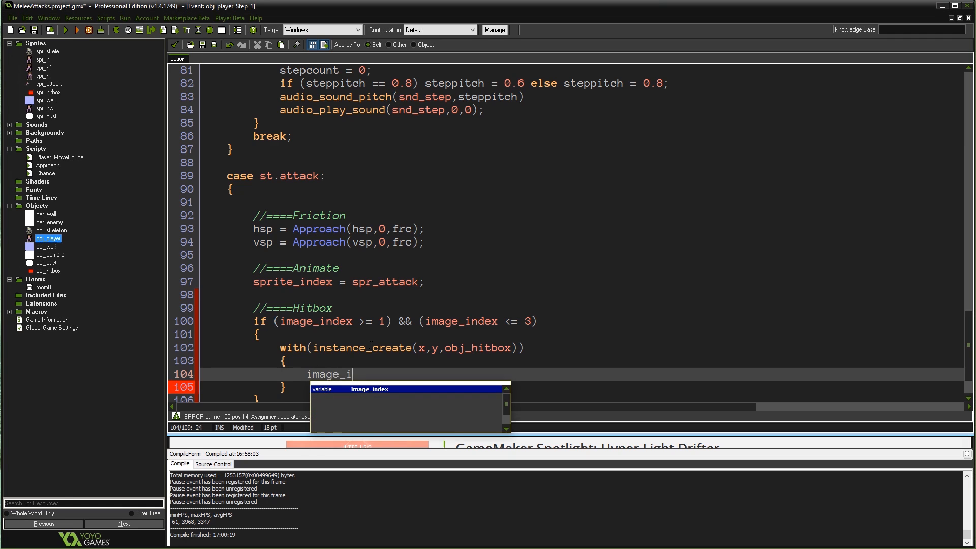
text(xscale = o)
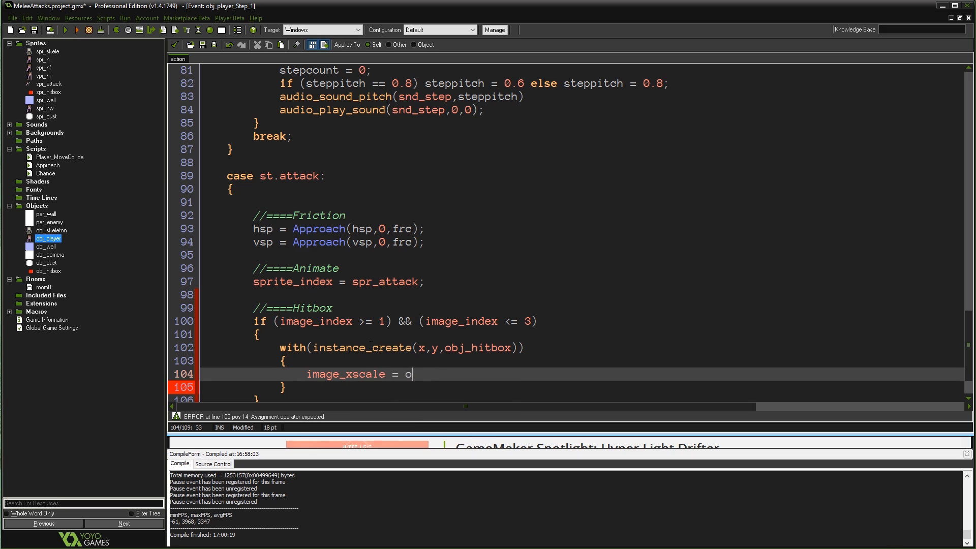
text(ther.image_x)
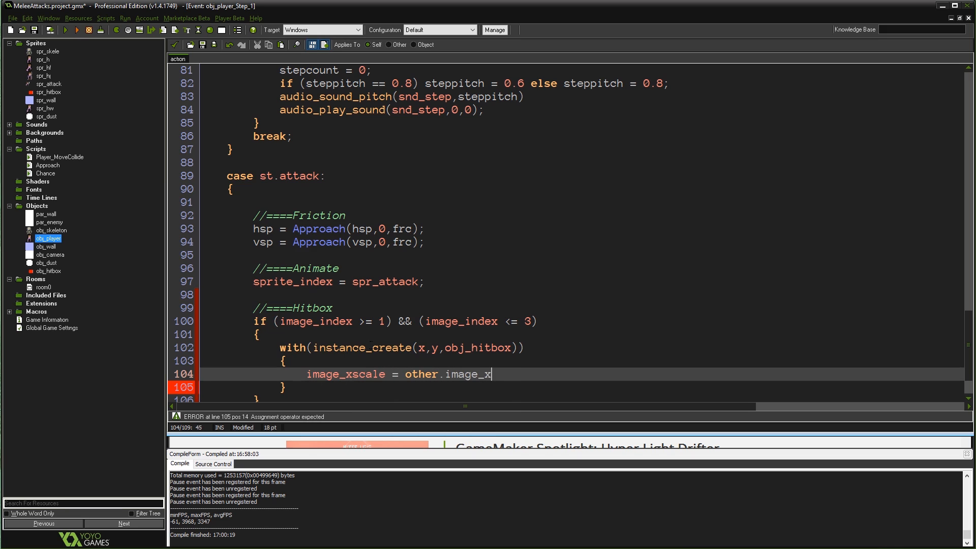
text(scale;)
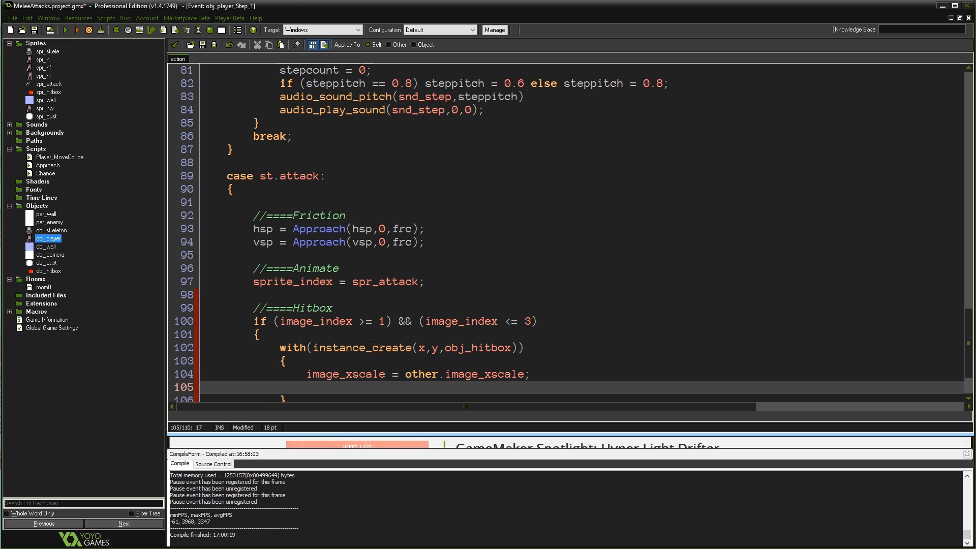
Step: Add with(instance_place(x,y,par_enemy)) to act on any overlapping enemy
text(with)
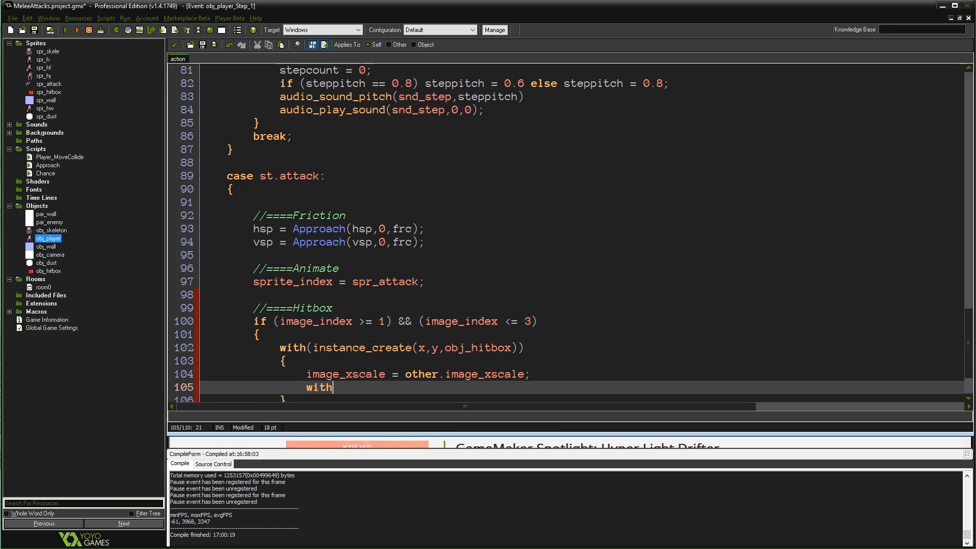
text(()
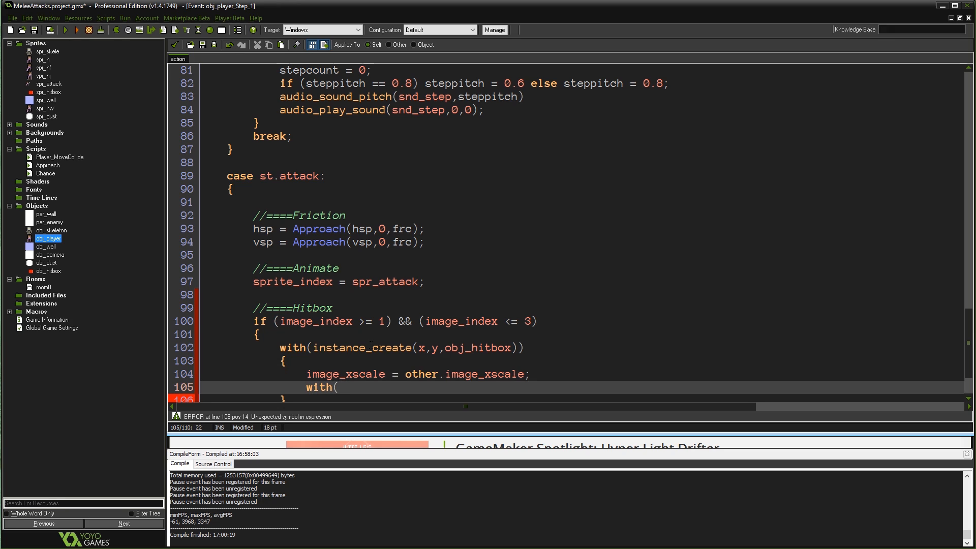
text(instance_place(x,y,par_en)
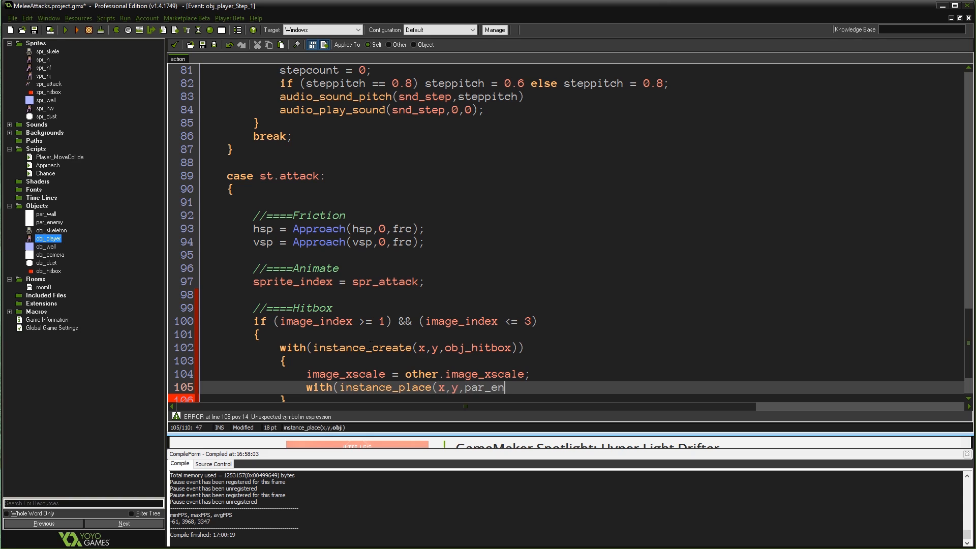
text(emy))
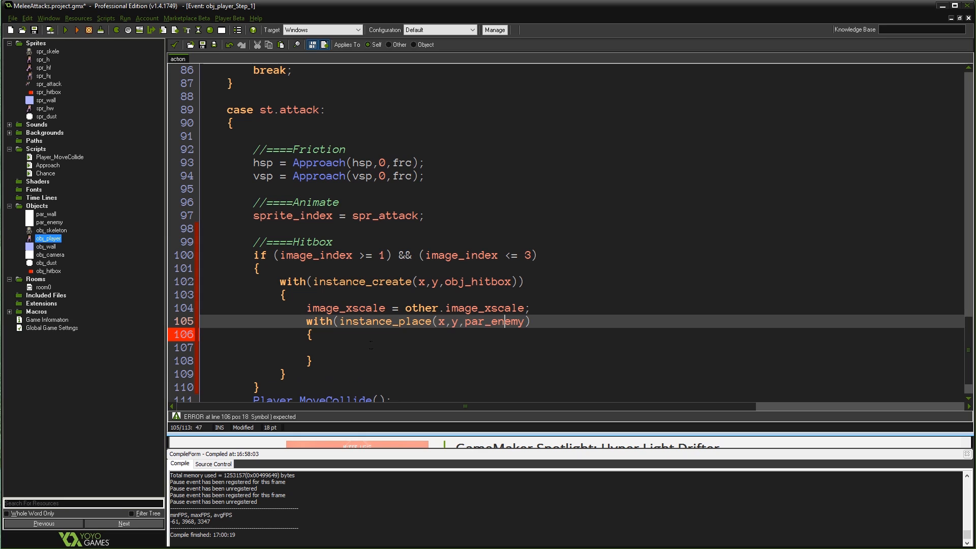
Step: Finish the with (instance_place(x,y,par_enemy)) block header and ready its body for the hit code
text())
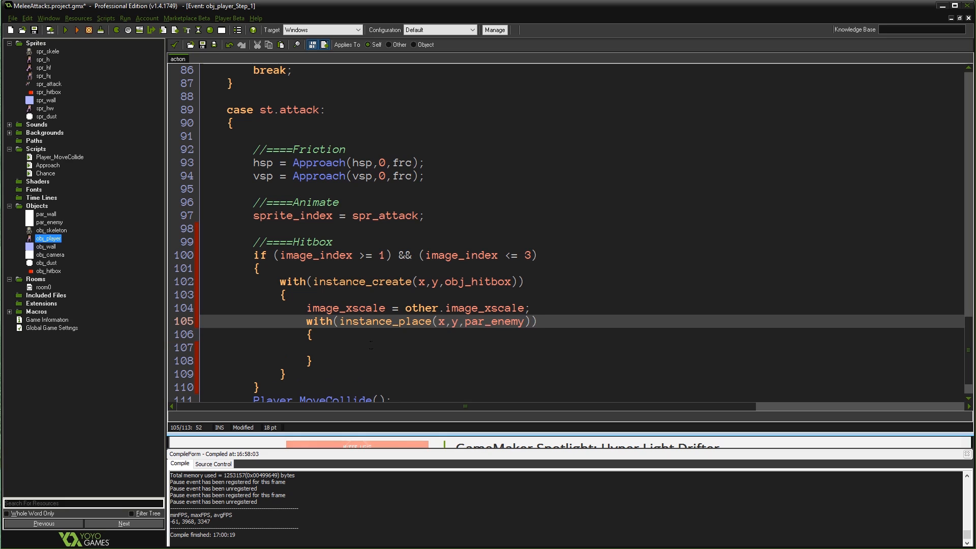
click(342, 321)
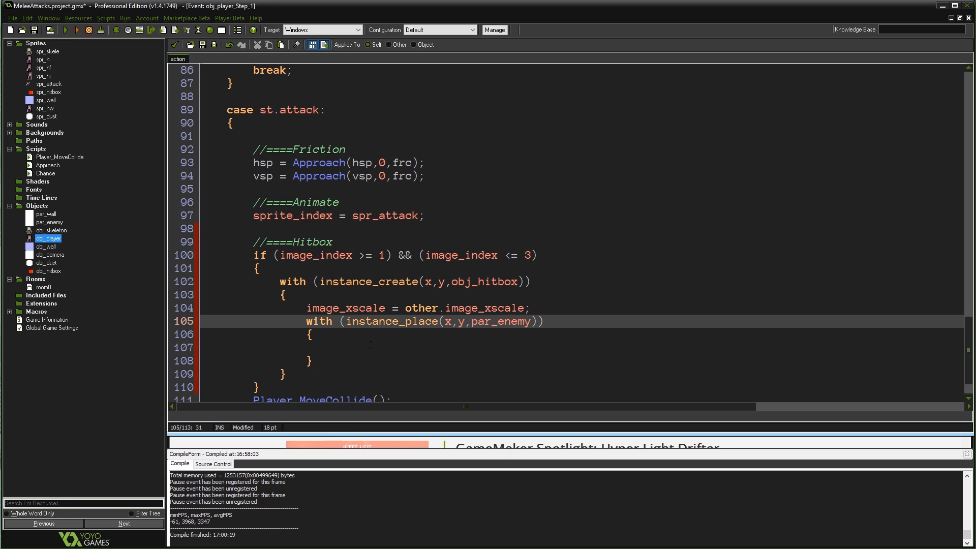
click(318, 347)
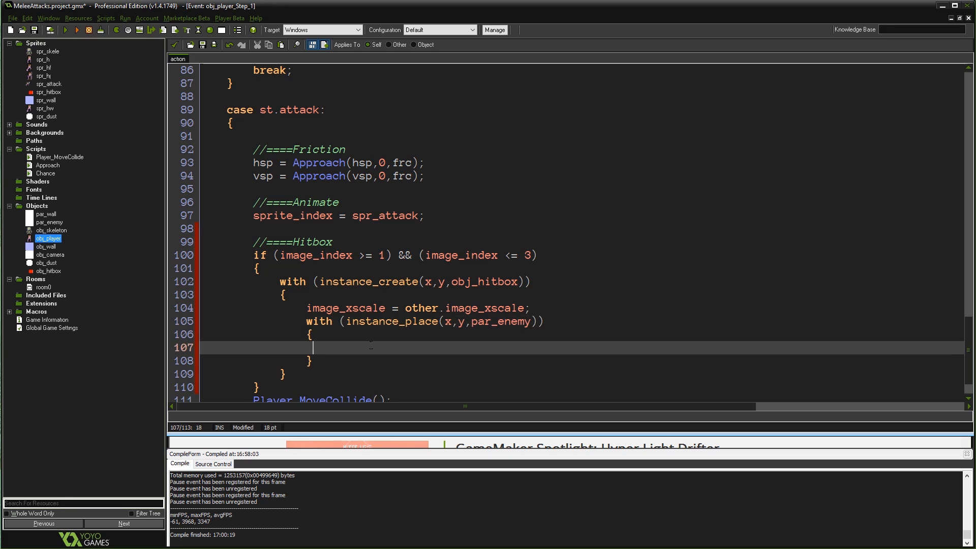
text(noone)
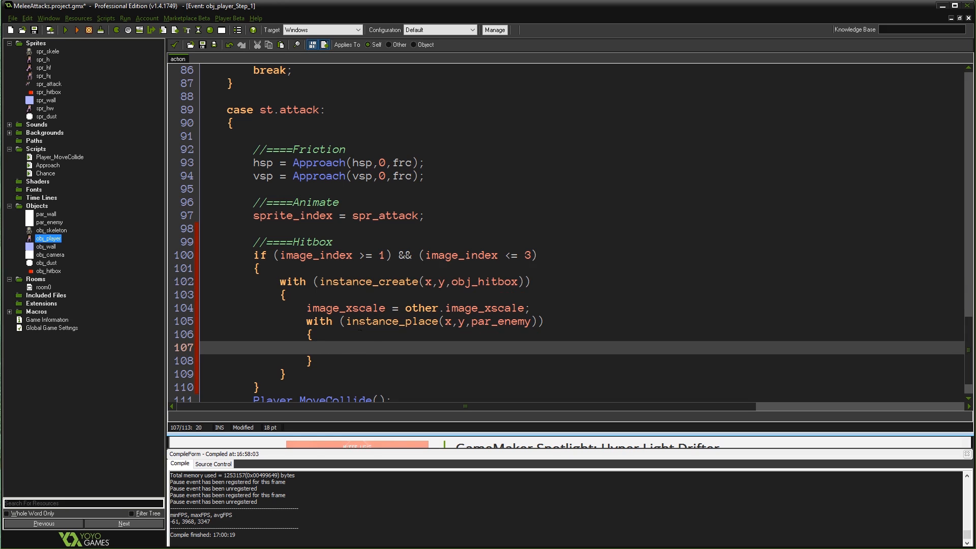
drag(308, 307, 317, 348)
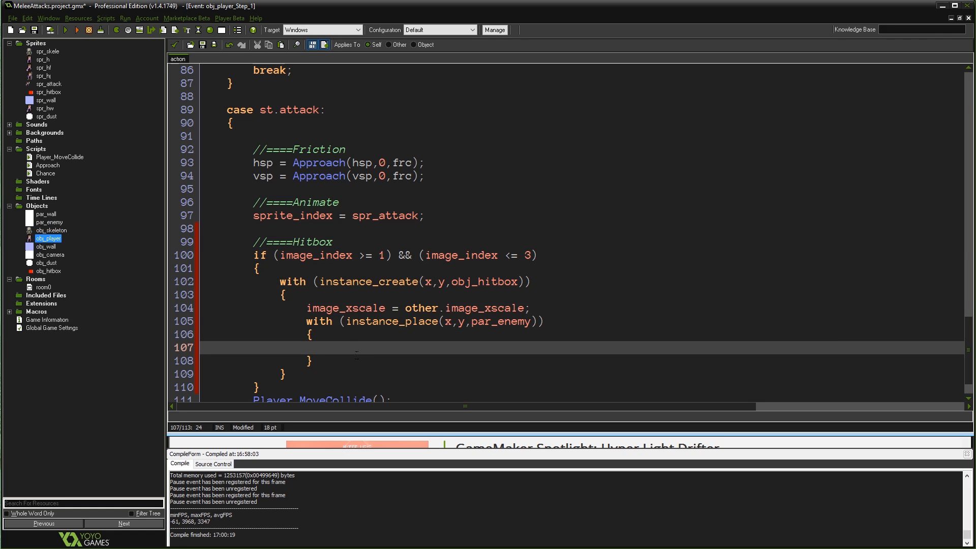
click(306, 347)
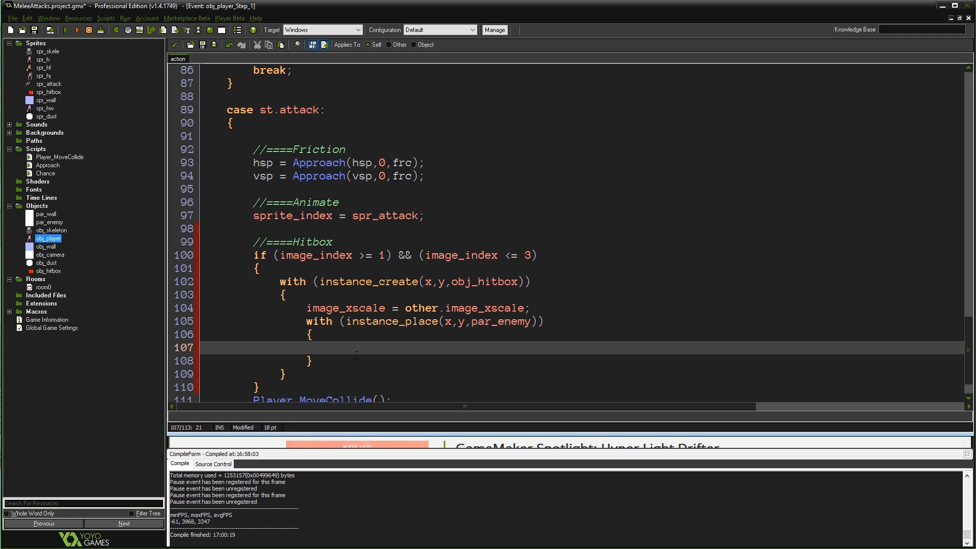
Step: Inside the par_enemy block, when hit == 0 set hit = 1 and vsp = -3
text(if (hit)
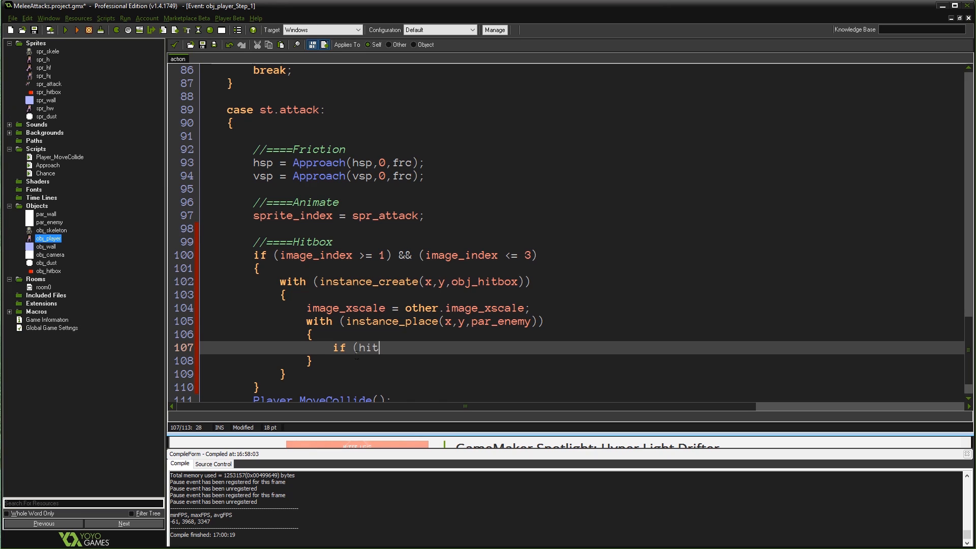
text(== 0))
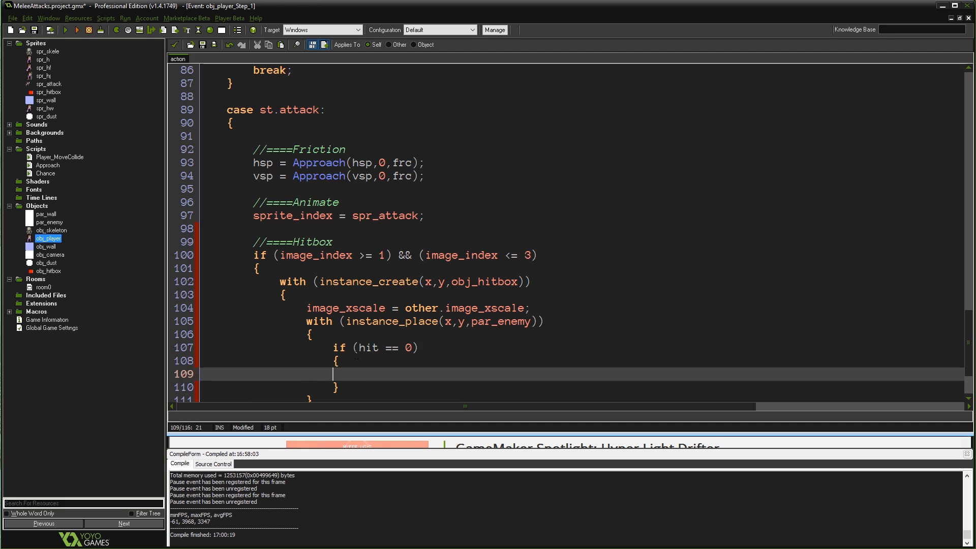
text(hit = 1)
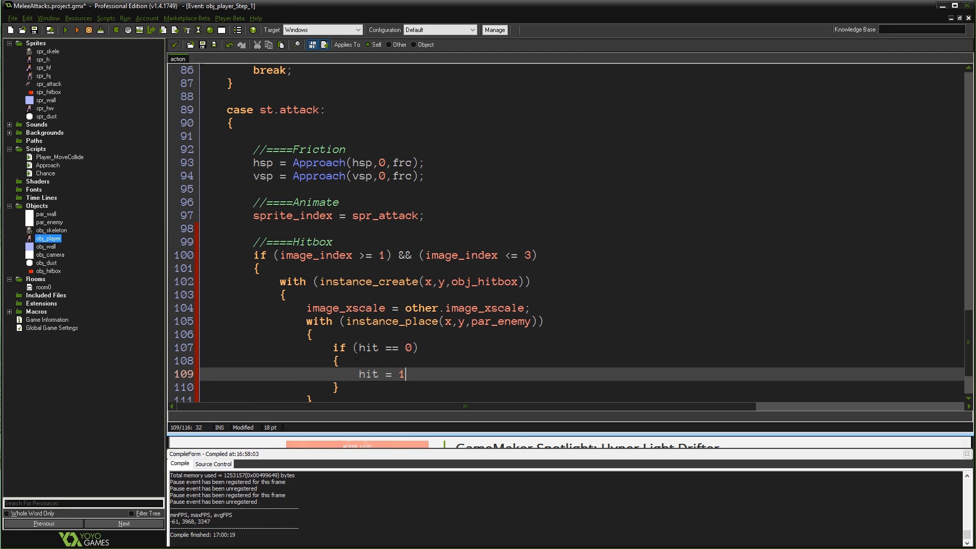
text(;)
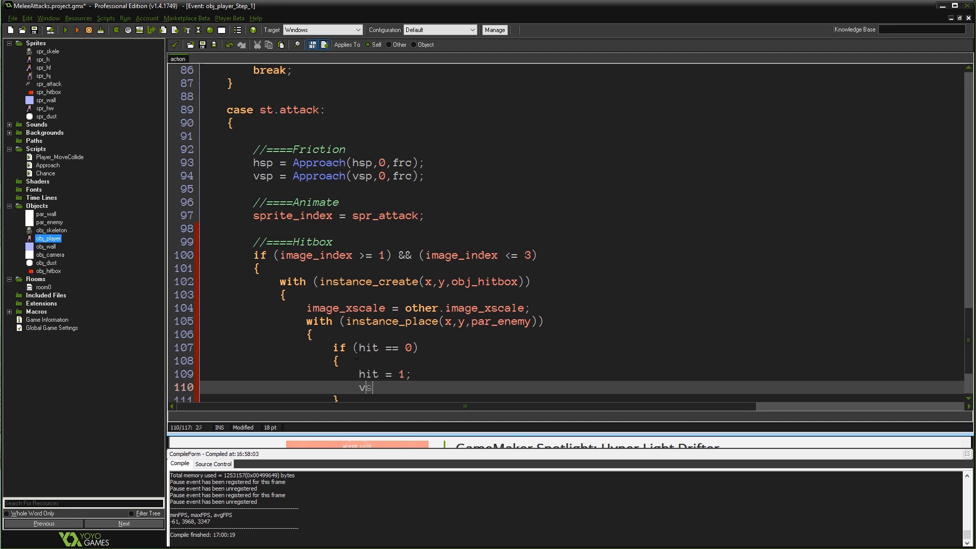
text(p)
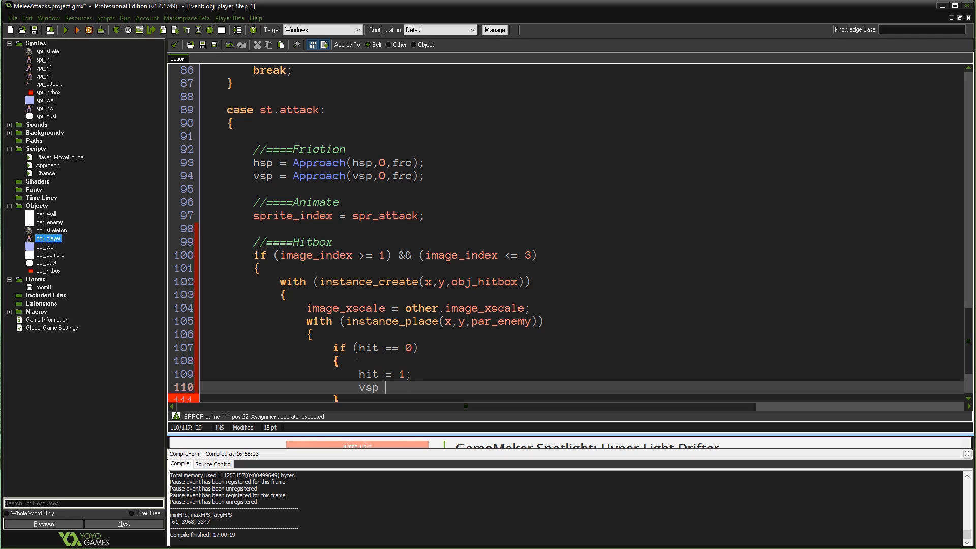
text(=)
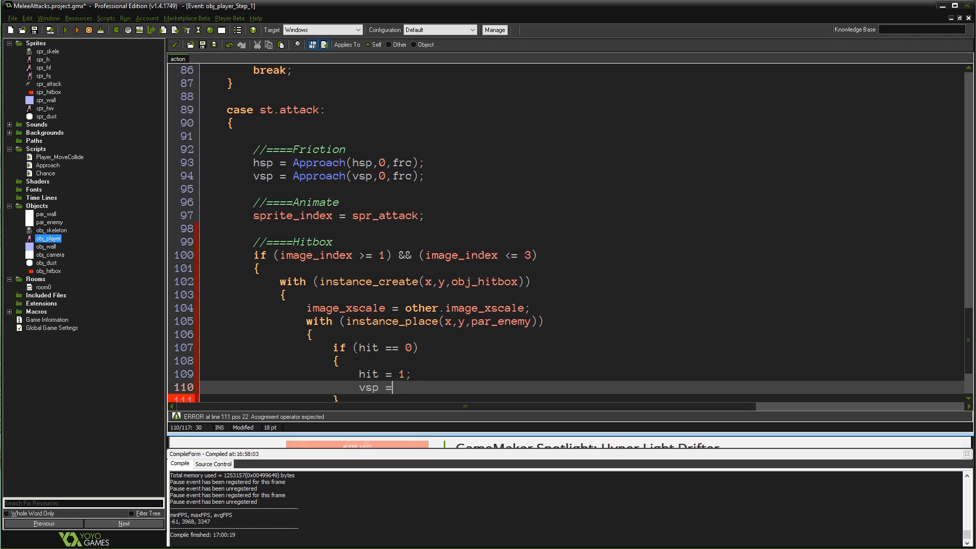
text(-3;)
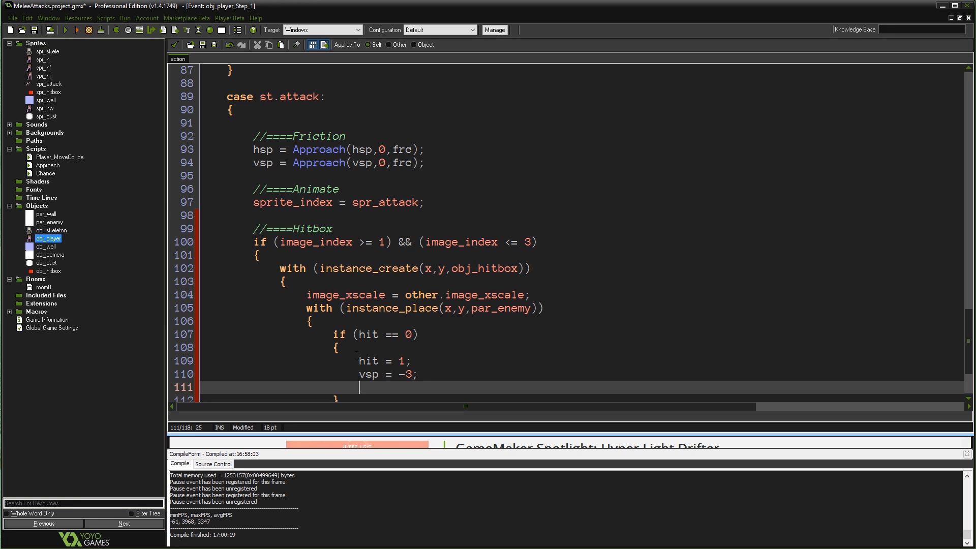
Step: Push the enemy away horizontally with hsp = sign(x - other.x) * 4
text(hsp =)
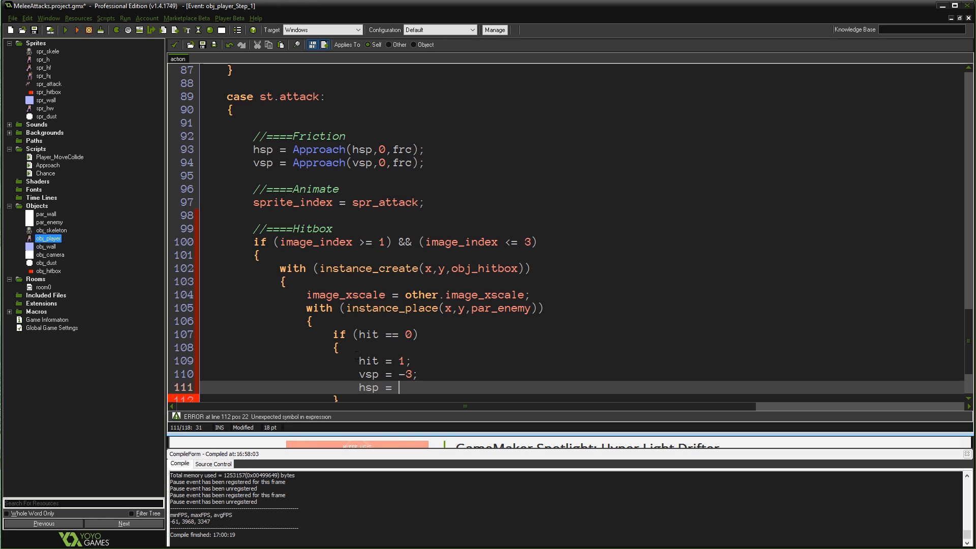
text(sign(x-)
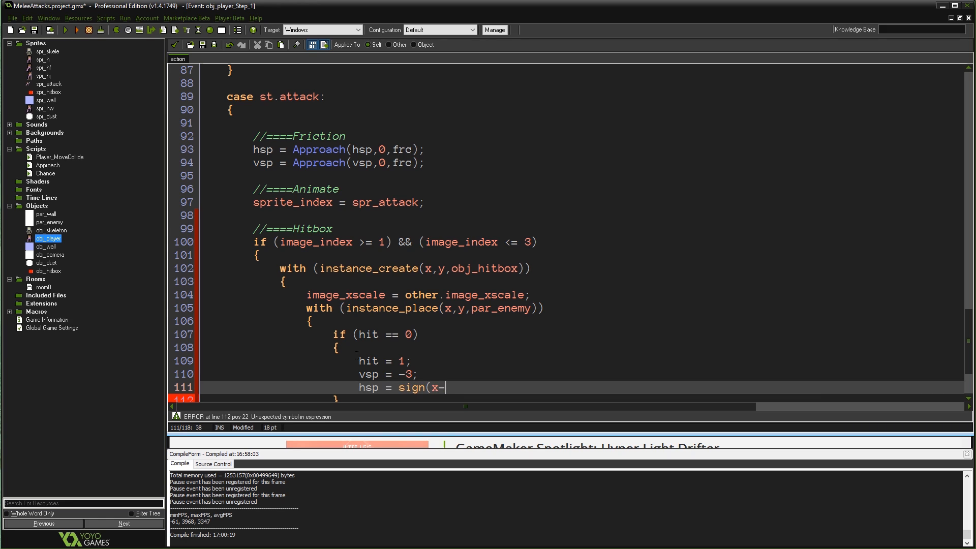
text(other.x) * 4)
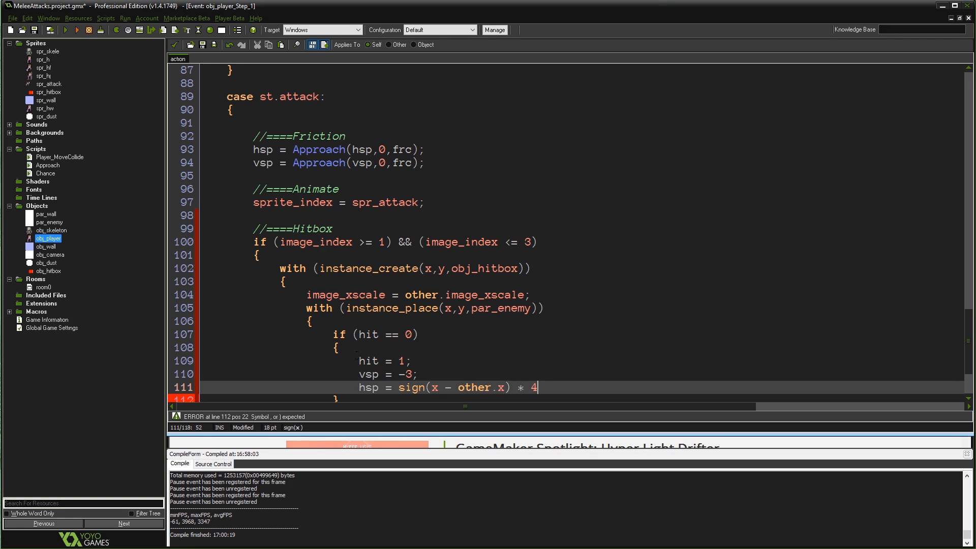
text(;)
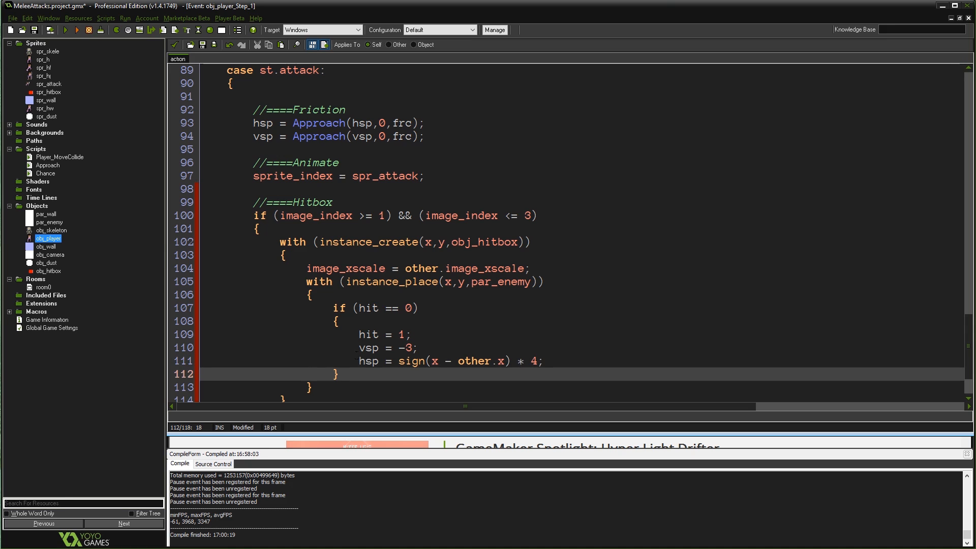
Step: Add image_xscale = sign(hsp); after the knockback speeds so the enemy faces its flight direction
click(220, 373)
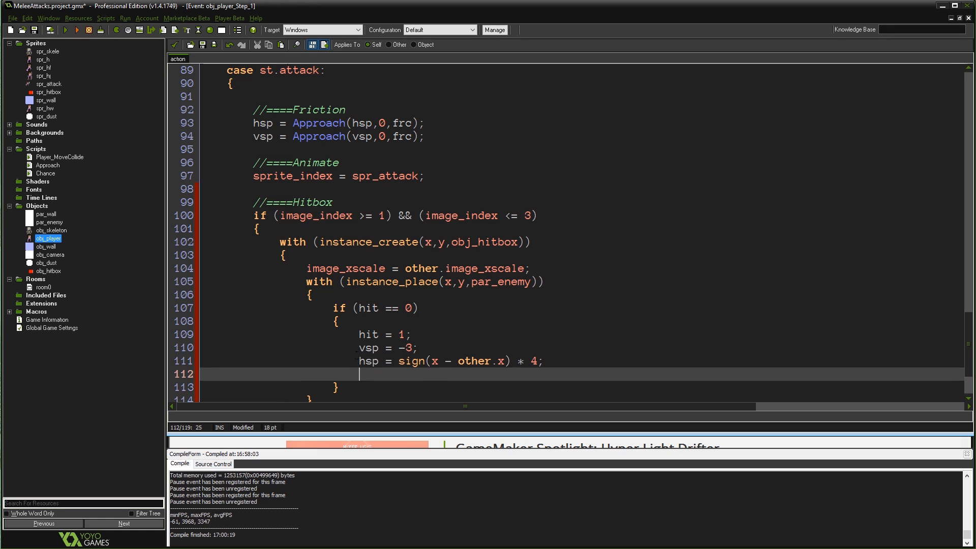
text(i)
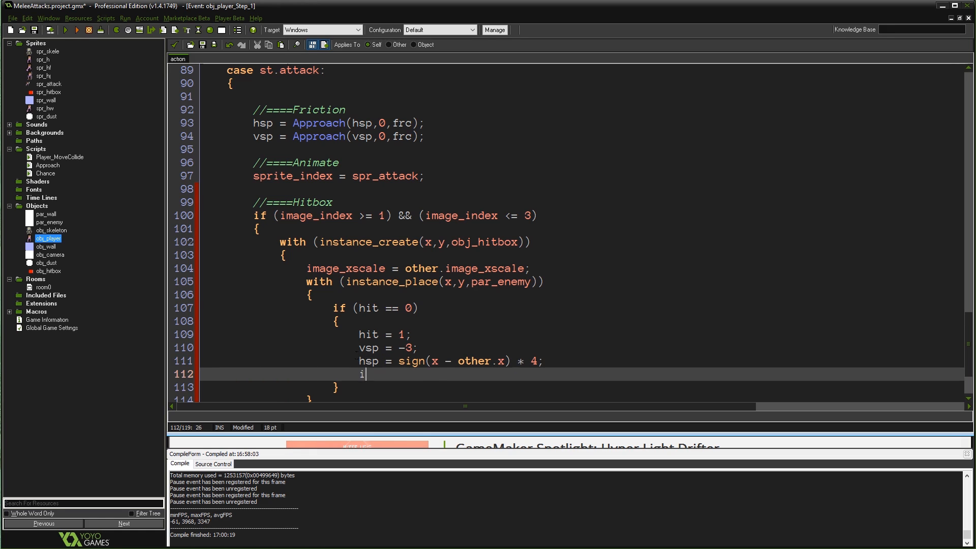
text(mage_xscale = sign(hsp);)
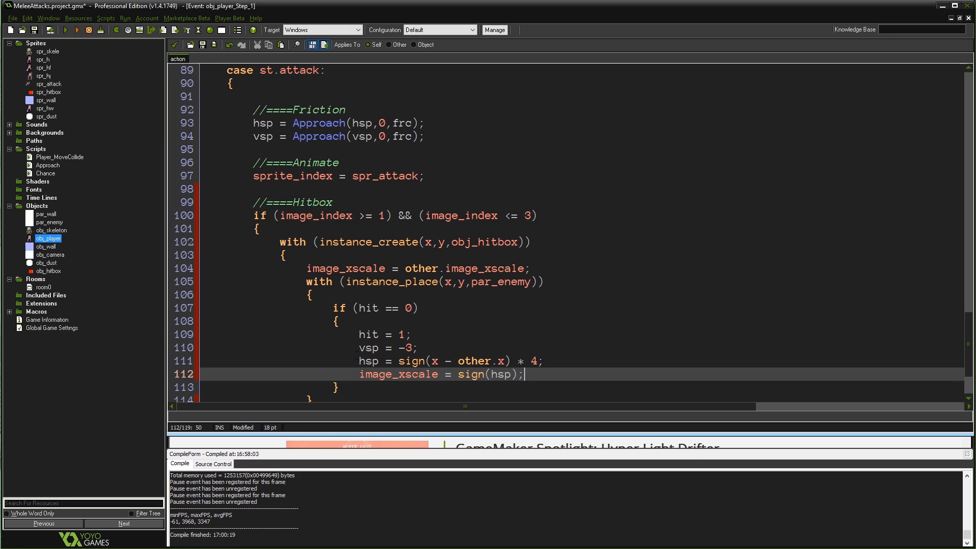
scroll(down, 3)
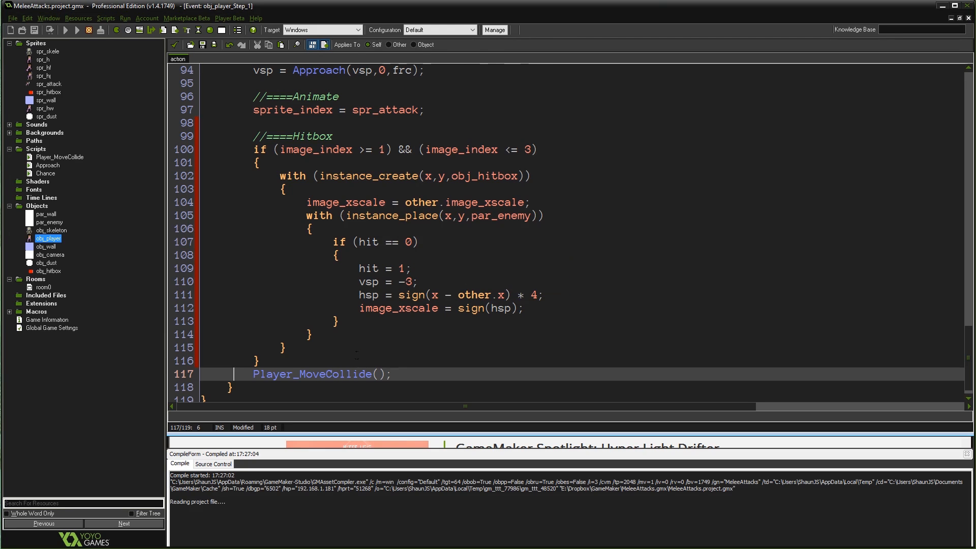
Step: Run the game to test the knockback, then bring up obj_hitbox's Object Properties
click(65, 29)
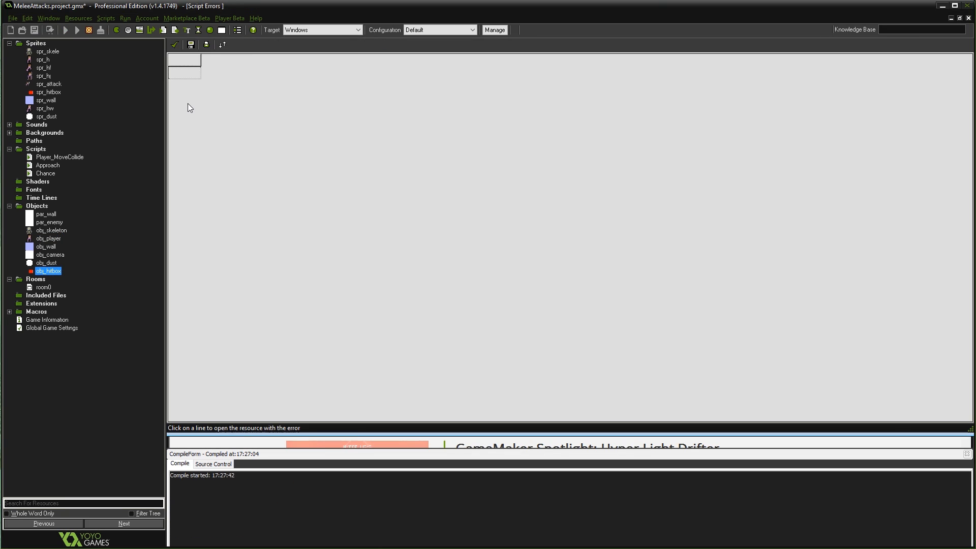
double_click(48, 270)
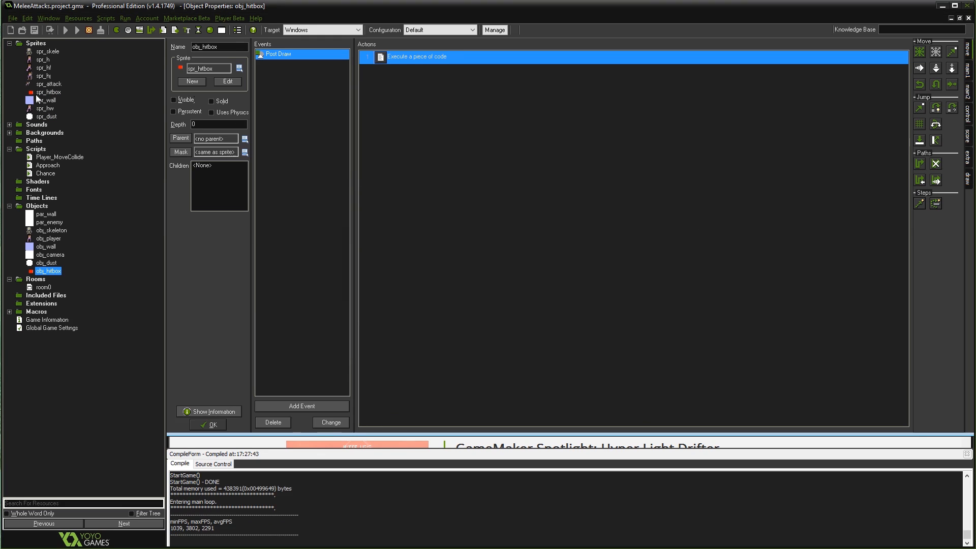
Step: Close the test run and return to obj_player's Step_1 code editor
double_click(48, 91)
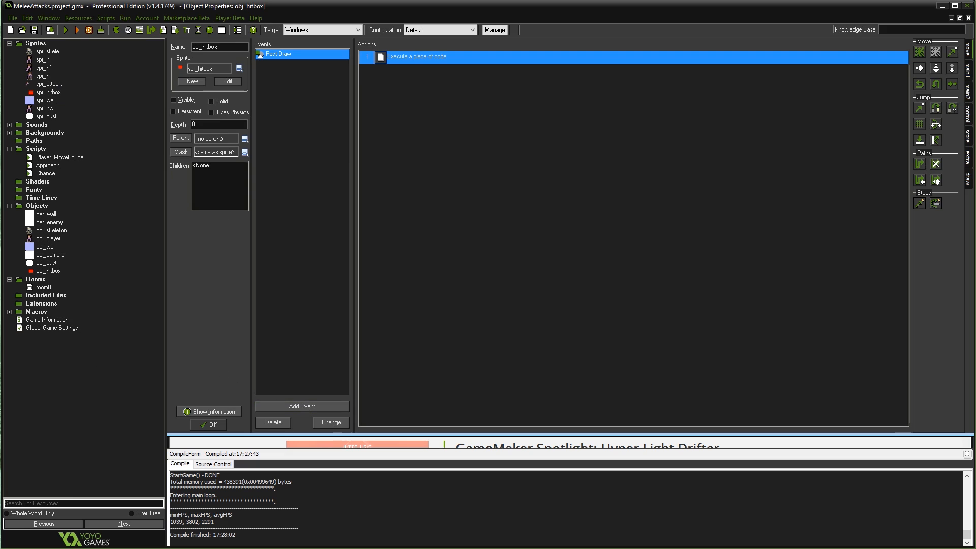
mouse_move(405, 303)
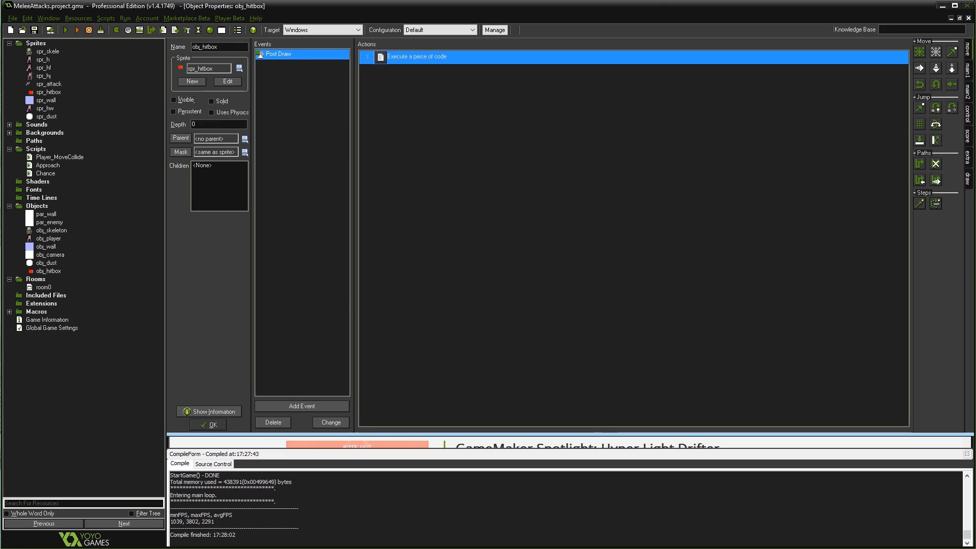
click(48, 238)
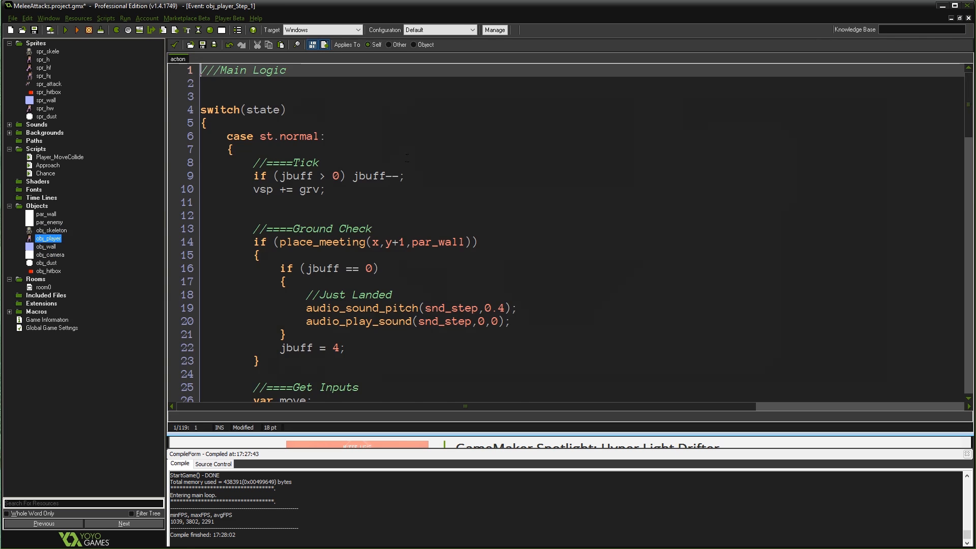
Step: Scroll the Step code to the finished Hitbox block and point out the par_enemy collision check
scroll(down, 3)
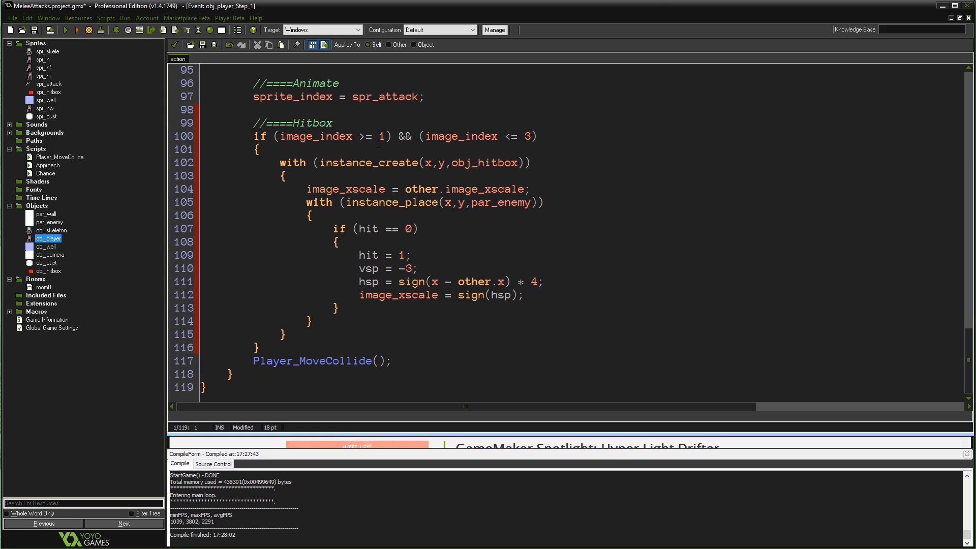
click(257, 150)
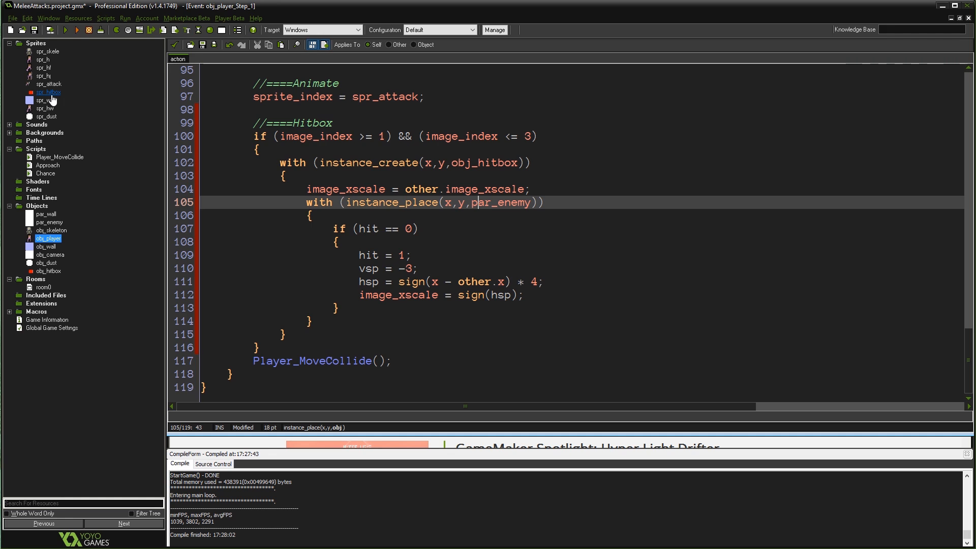
Step: Select obj_hitbox under Objects and reopen its Object Properties
double_click(48, 92)
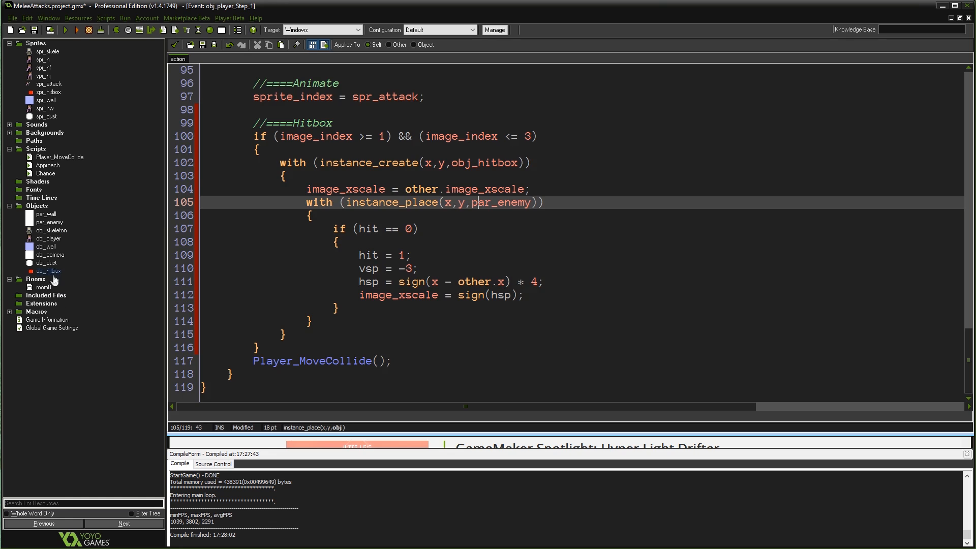
click(48, 271)
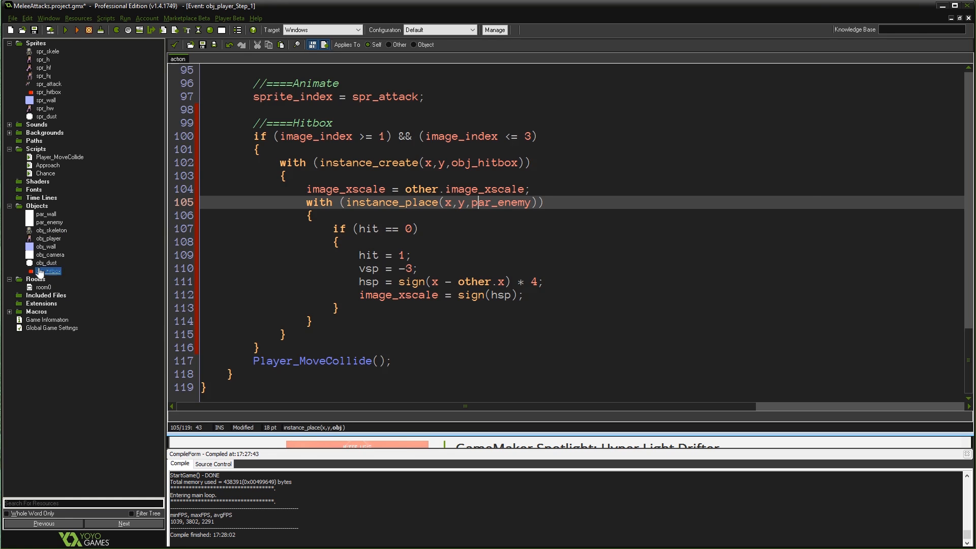
double_click(49, 270)
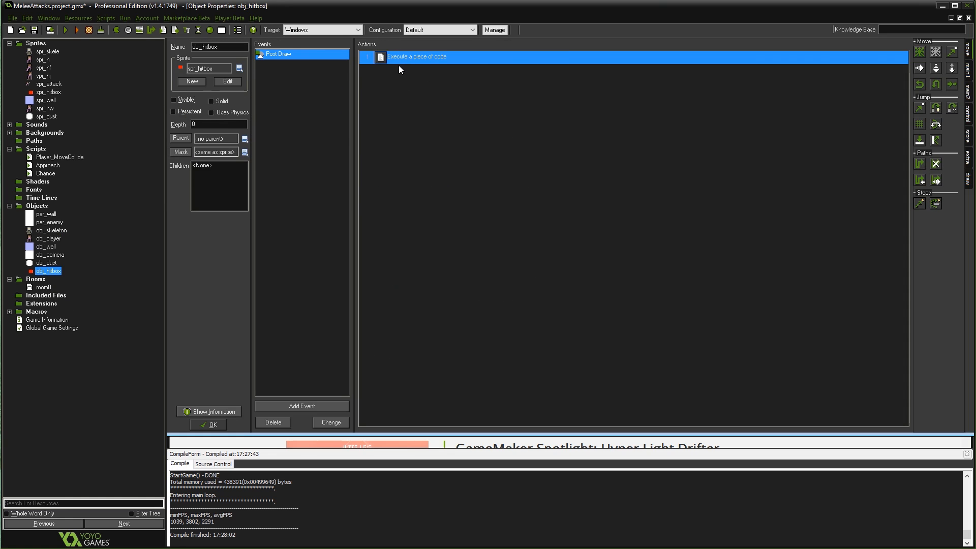